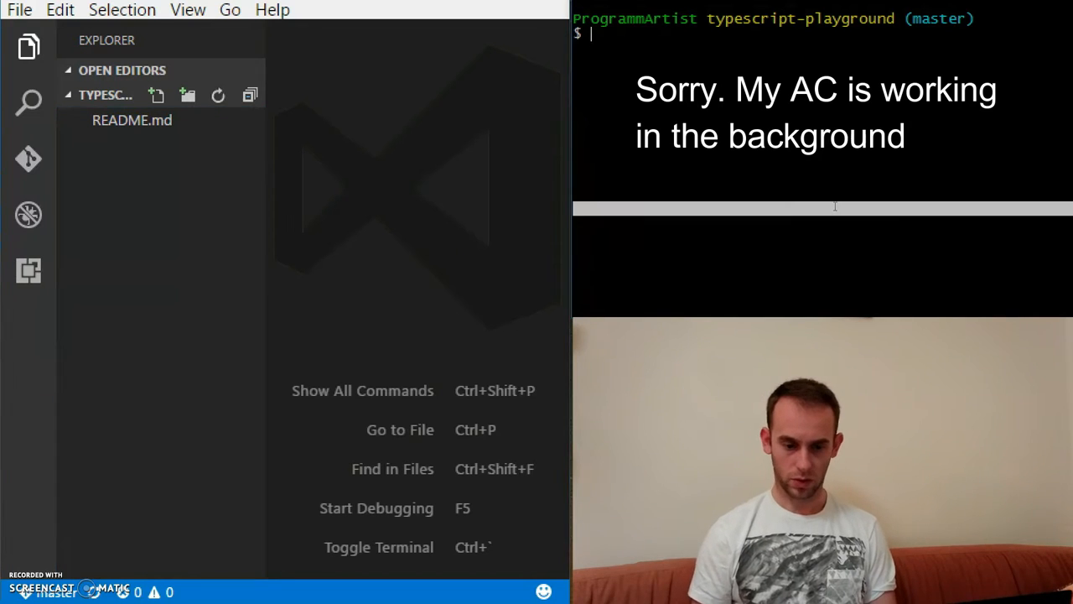
Run npm init, accept every default and confirm with yes to create package.json
type("npm in")
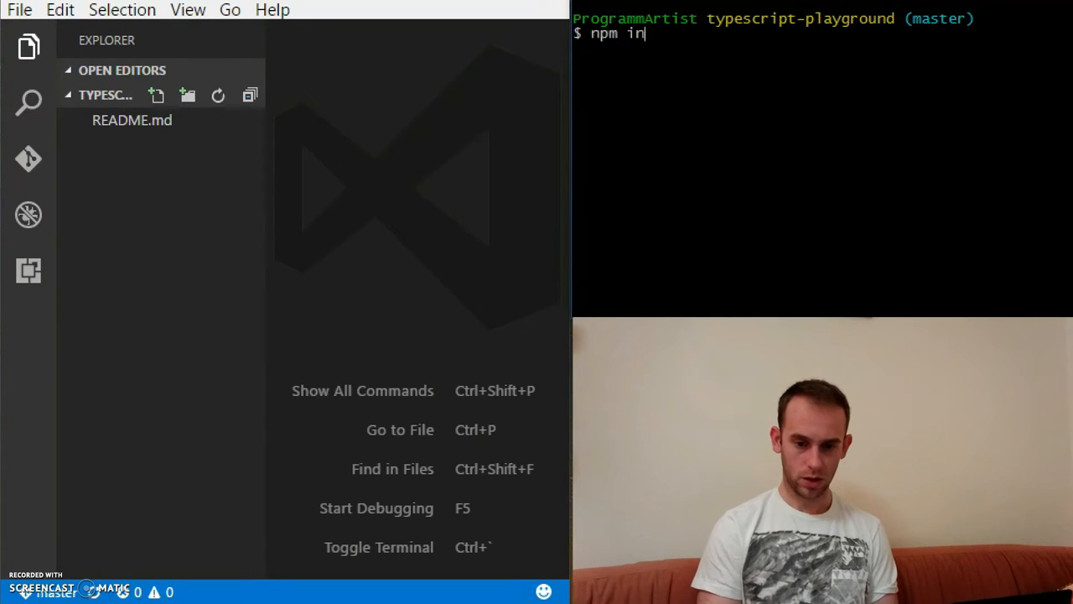
type("it")
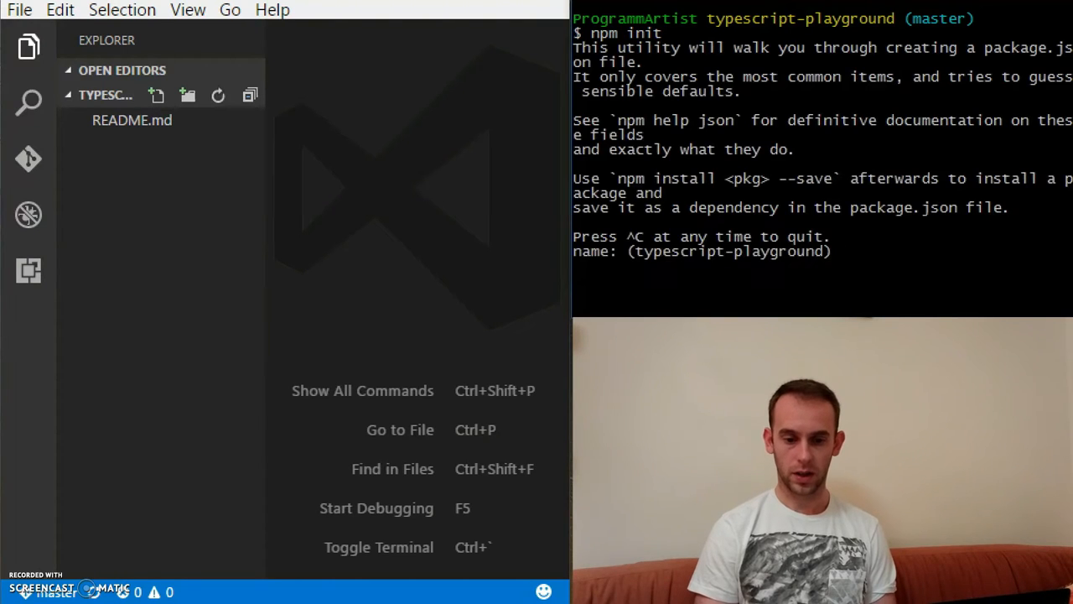
key("enter")
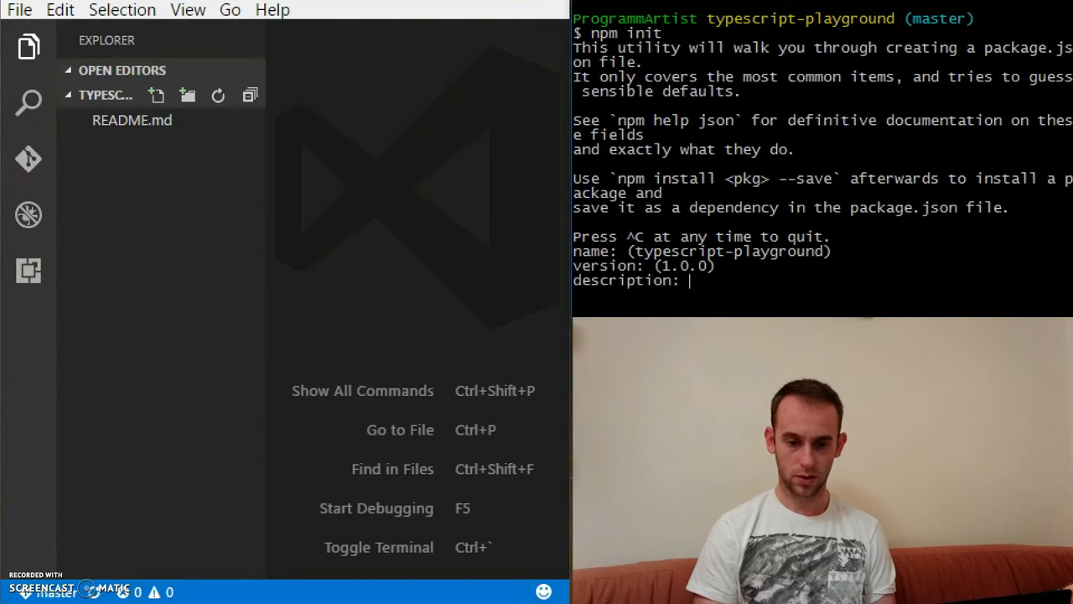
key("Enter")
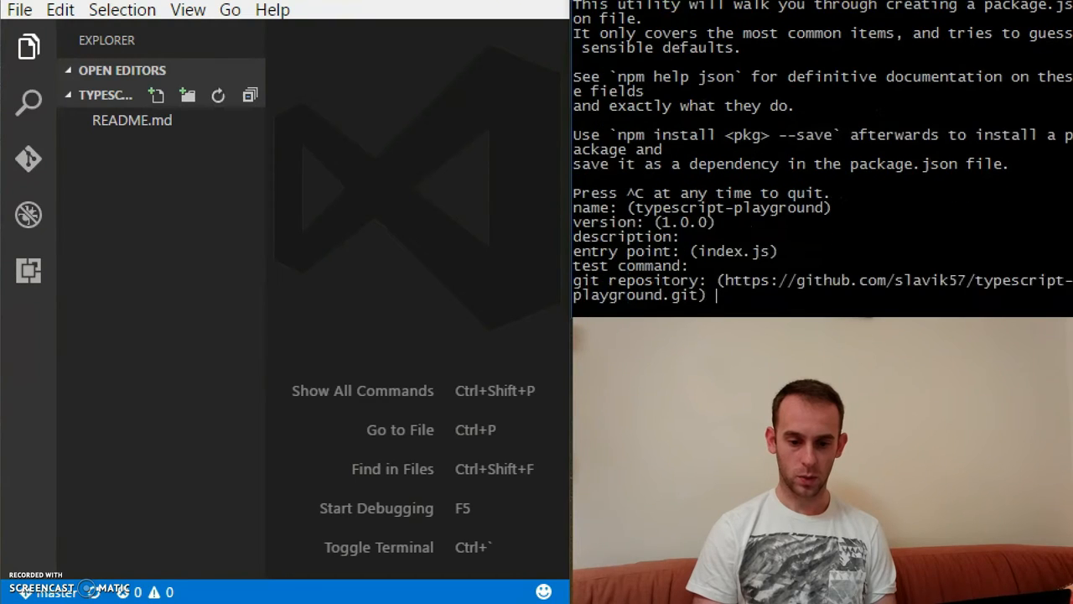
key("Enter")
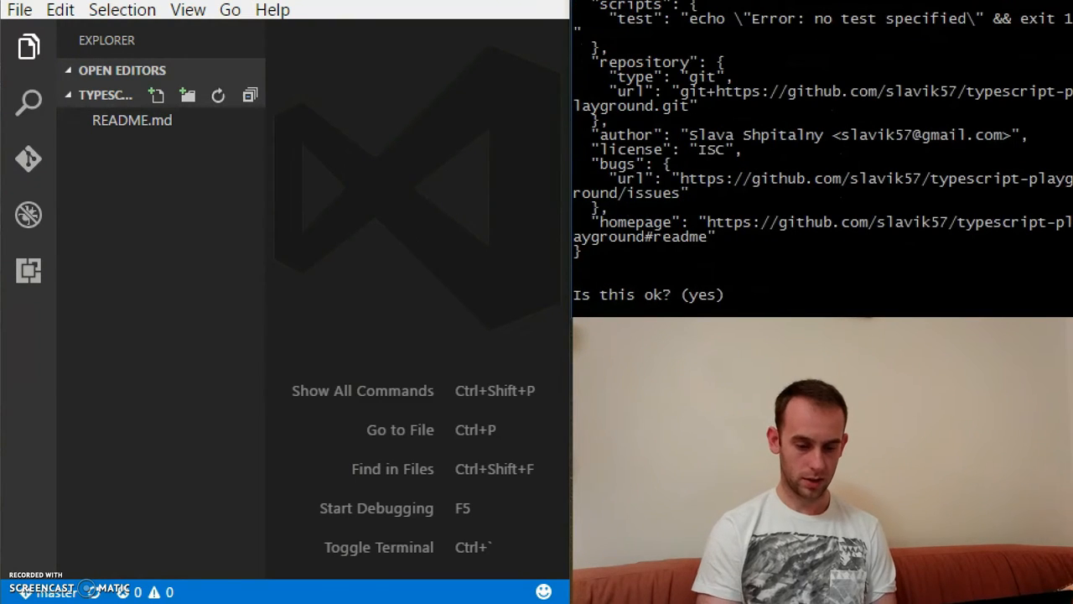
type("yes")
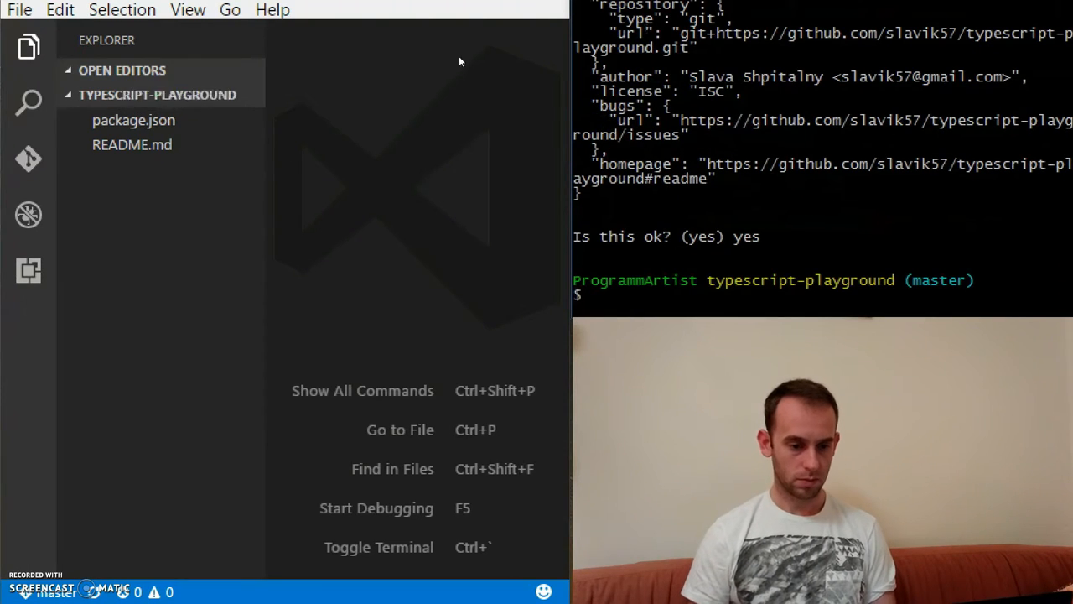
Open package.json from the Explorer and scroll through its contents
left_click(133, 120)
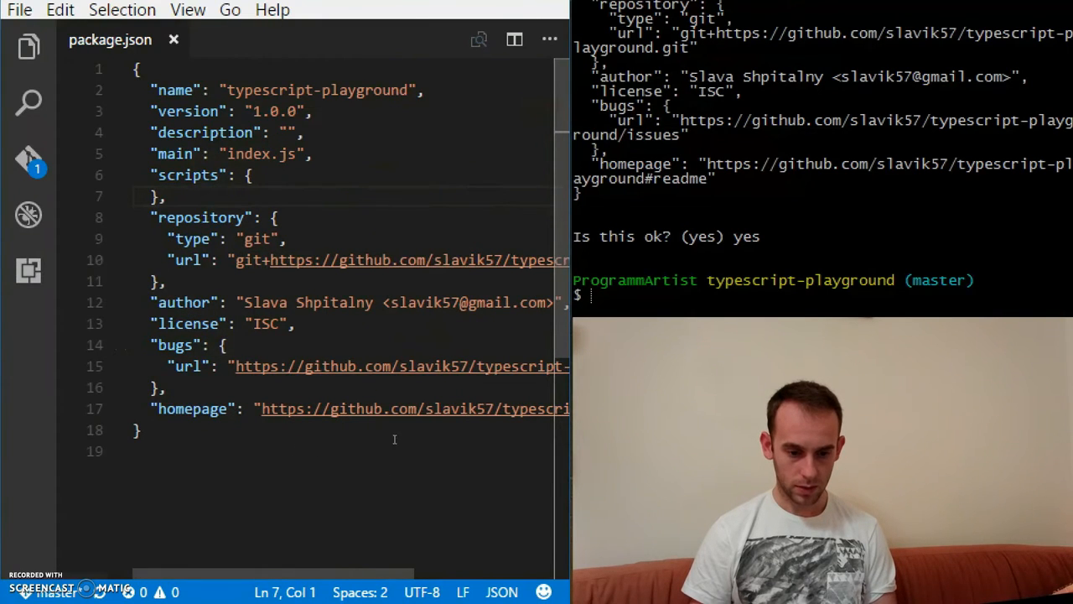
scroll("down", 3)
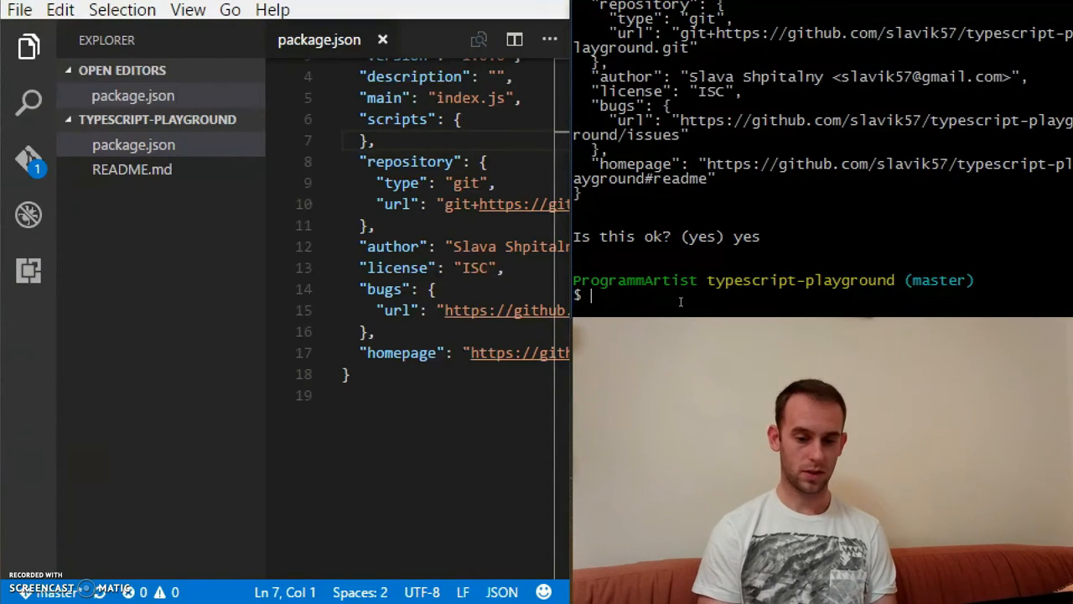
Run tsc --init, review the es5 target in tsconfig.json, then close the editors
type("tsc")
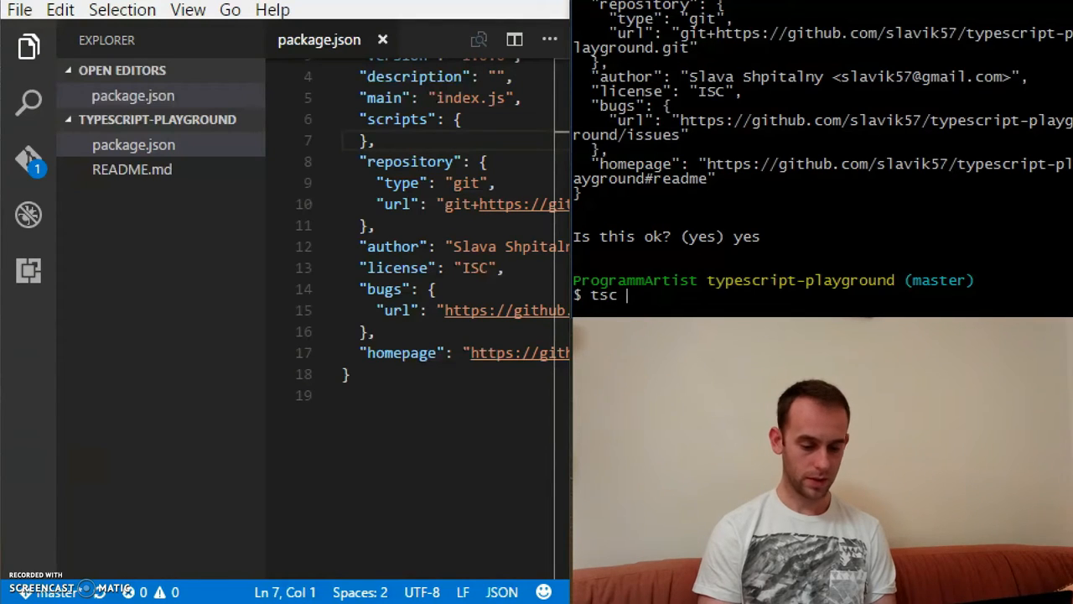
type("--init")
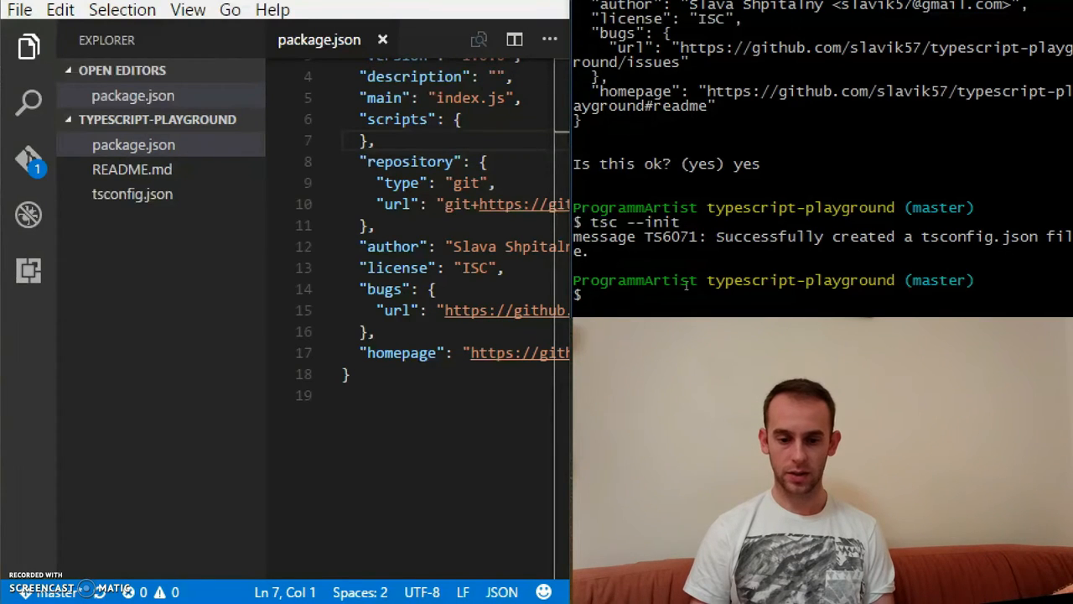
mouse_move(111, 204)
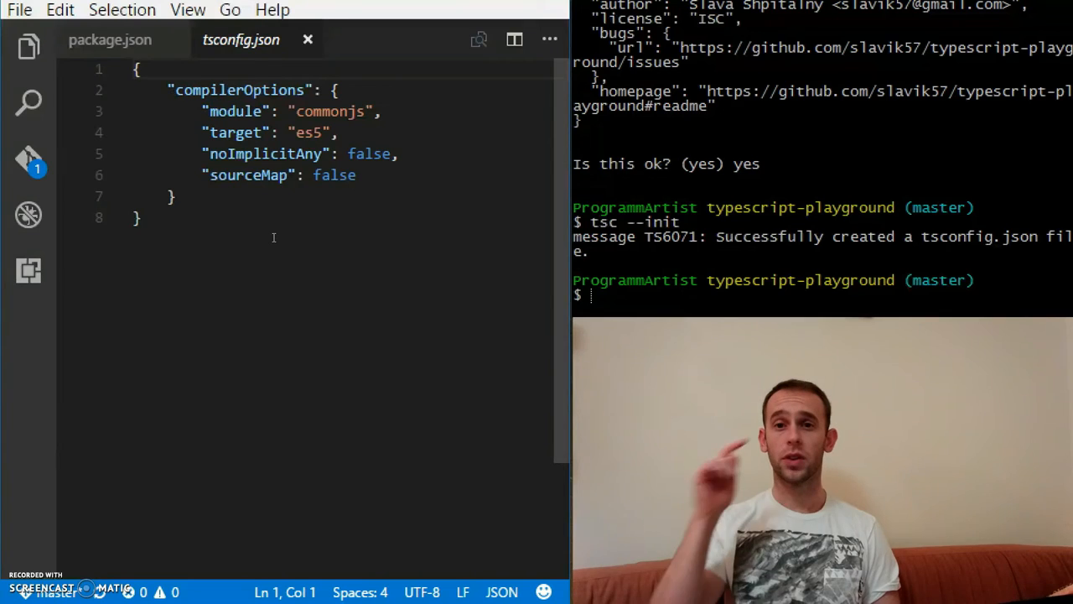
double_click(310, 132)
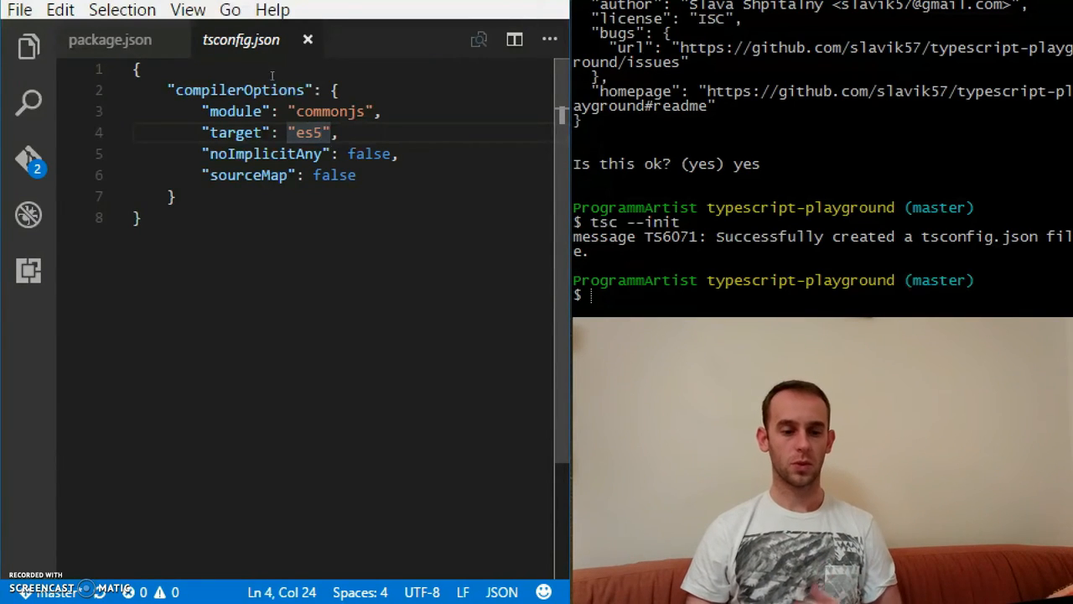
left_click(118, 40)
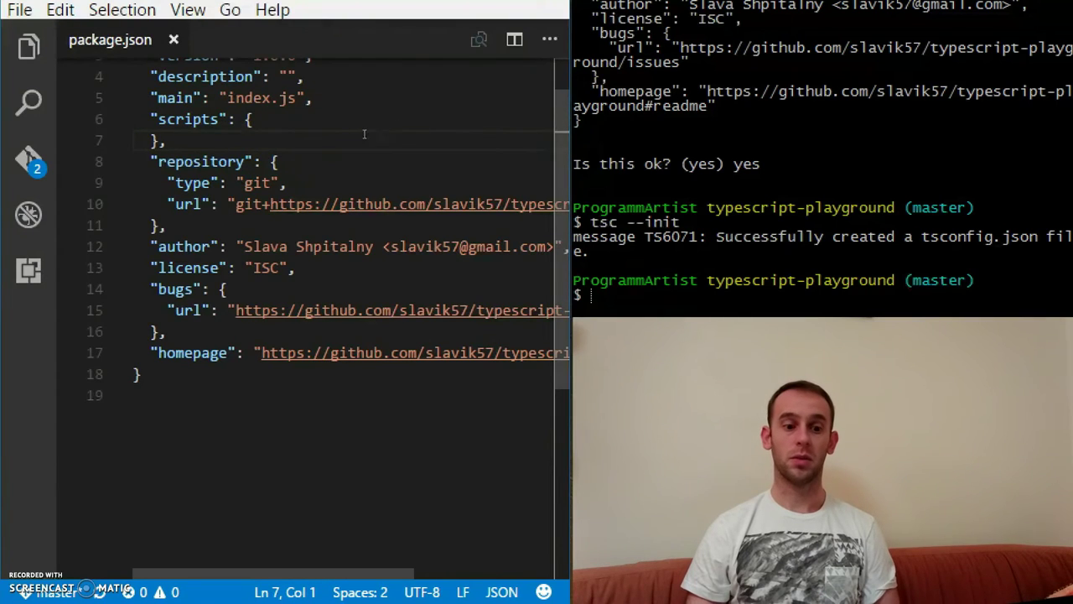
left_click(174, 40)
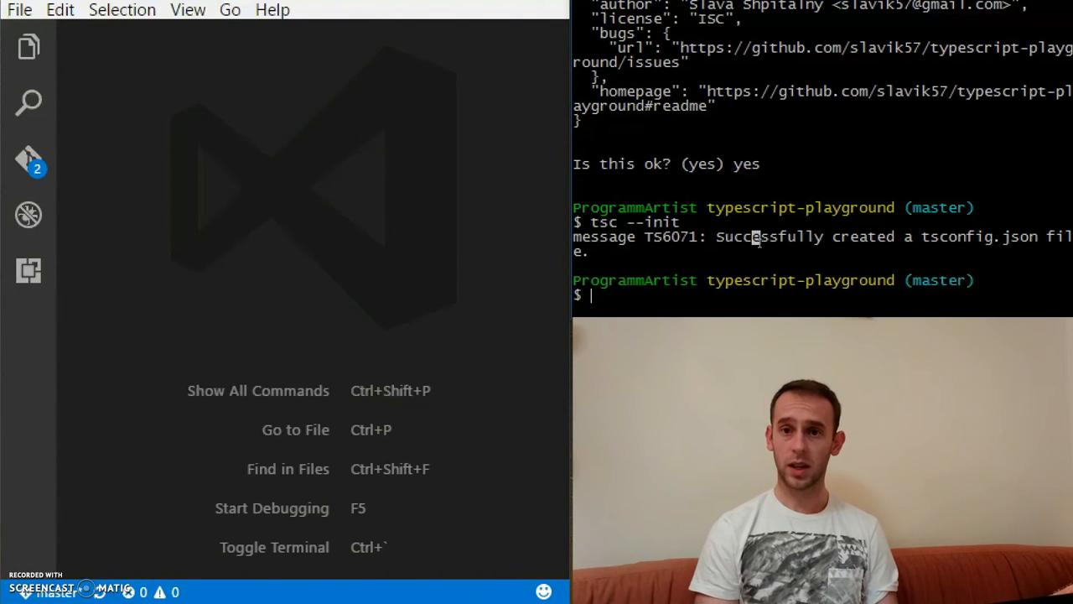
Stage all files with git add . and check git status after a mistaken npm commit
type("npm")
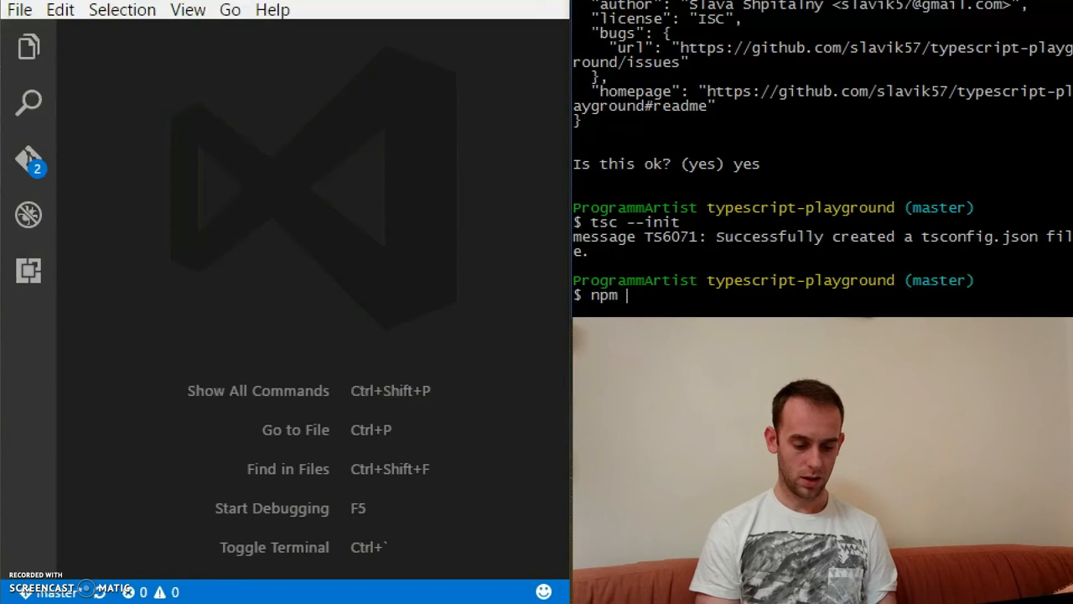
type("commit")
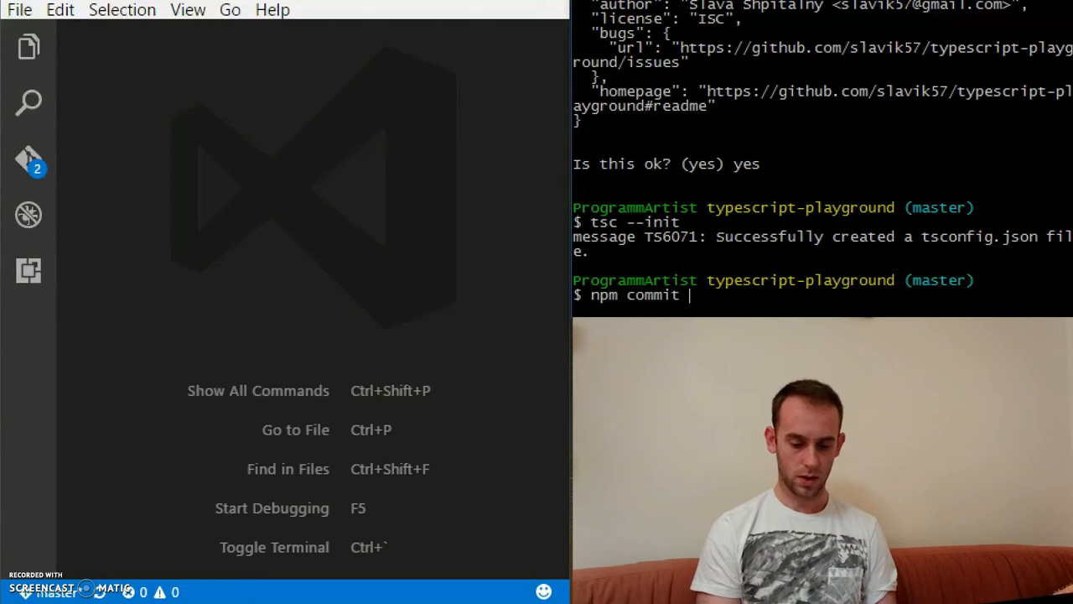
type("-m 'initializ")
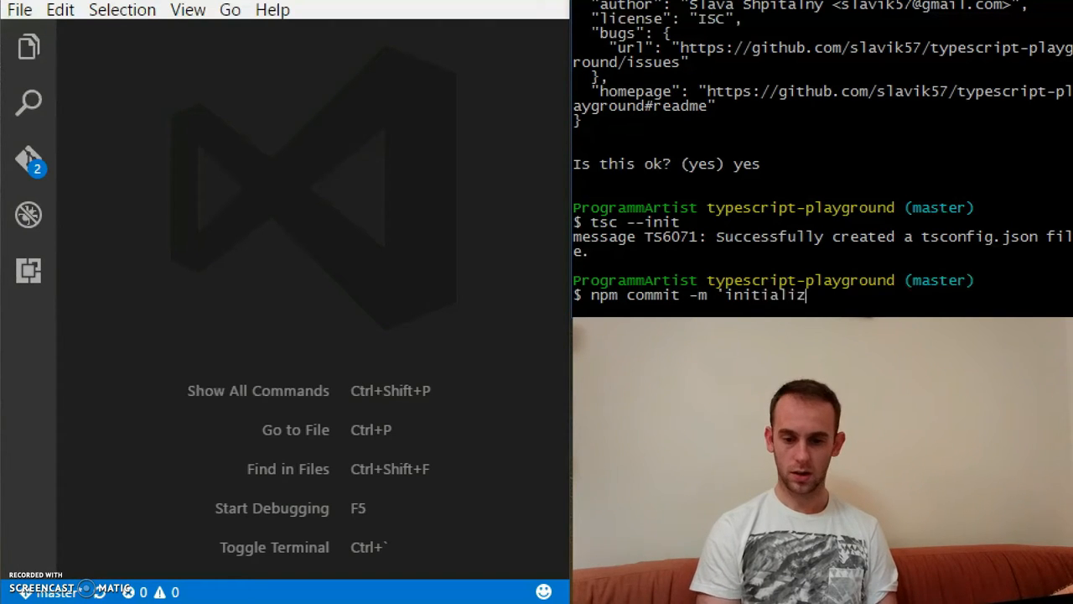
type("e typescrip")
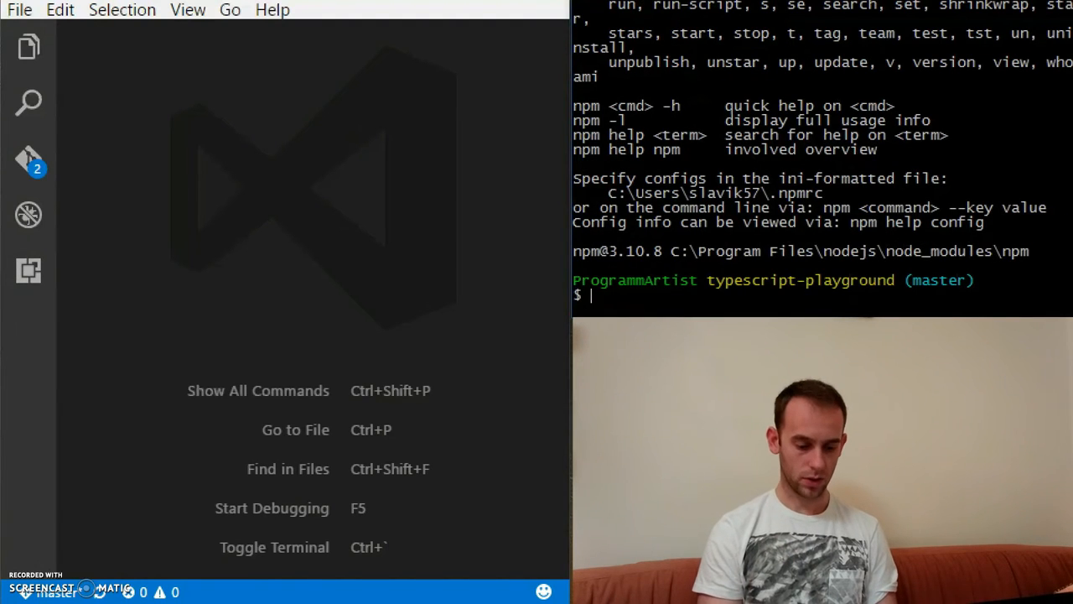
type("git add .")
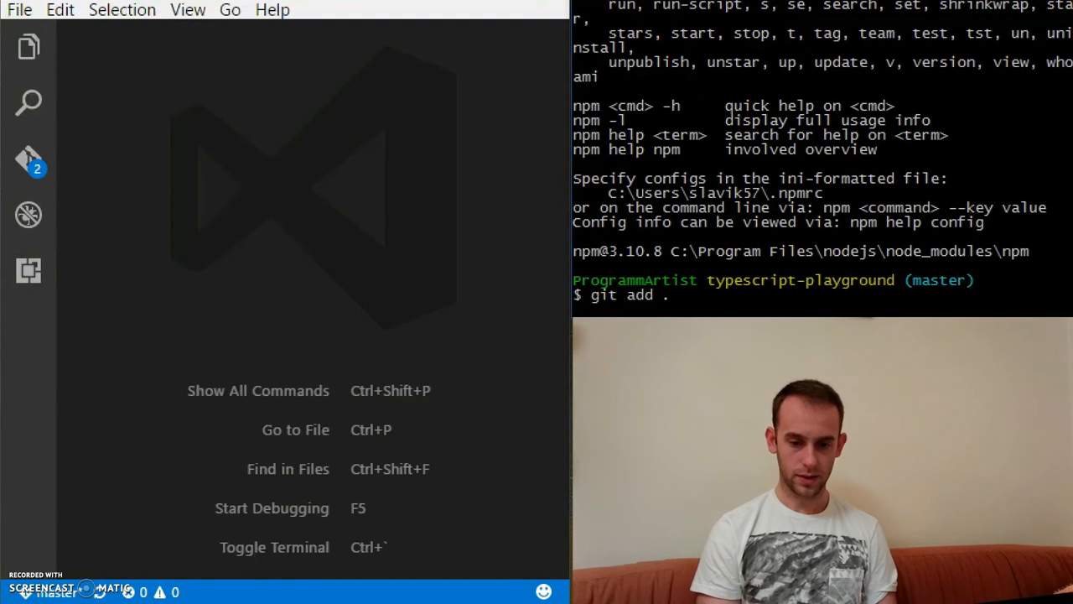
type("git status")
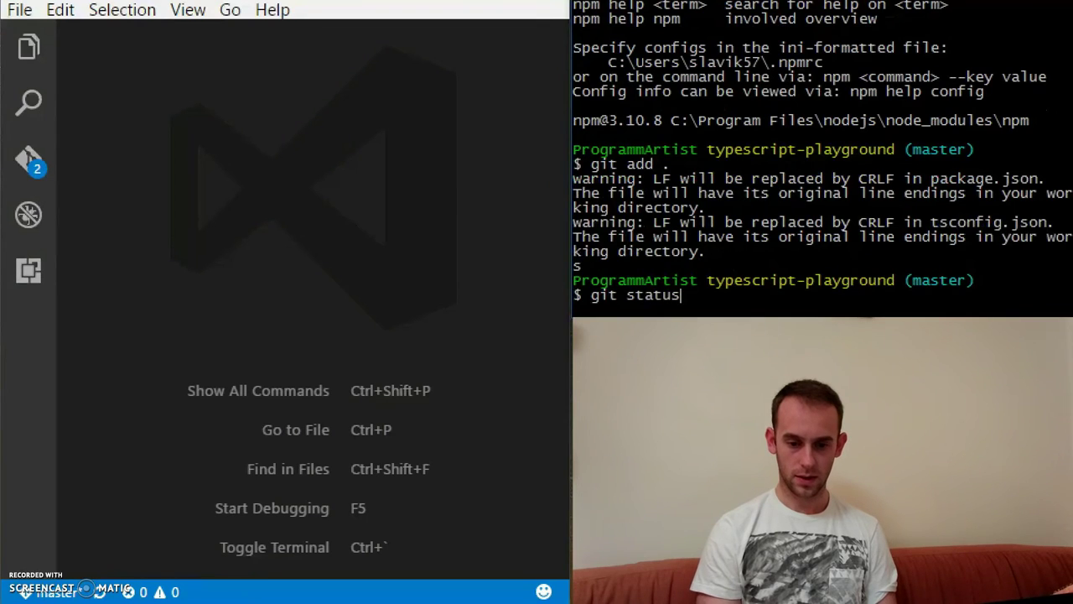
type("npm commit -m 'initialize typescript'")
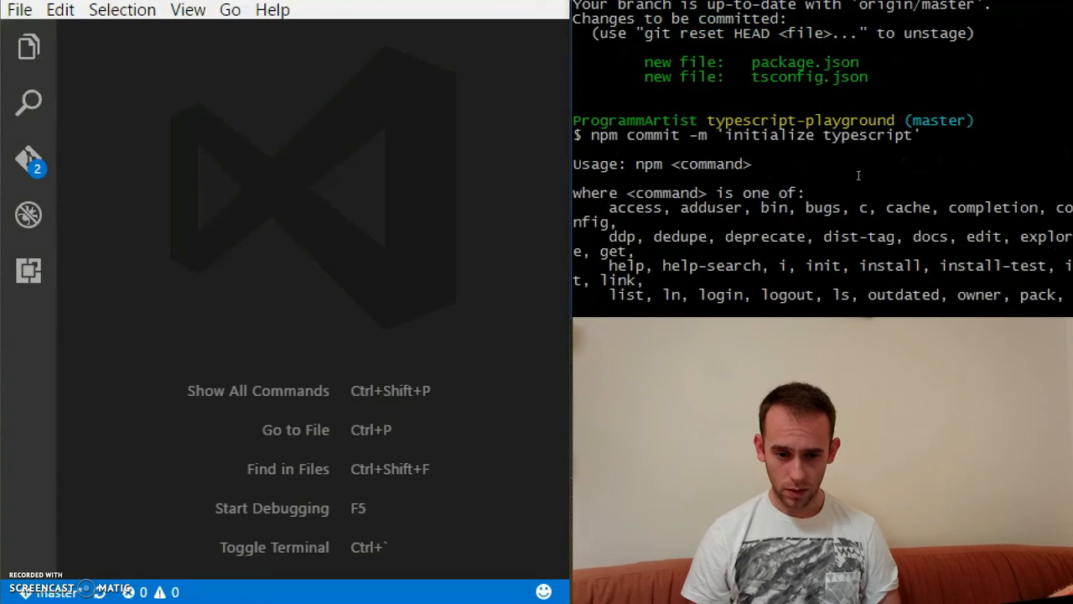
scroll("down", 3)
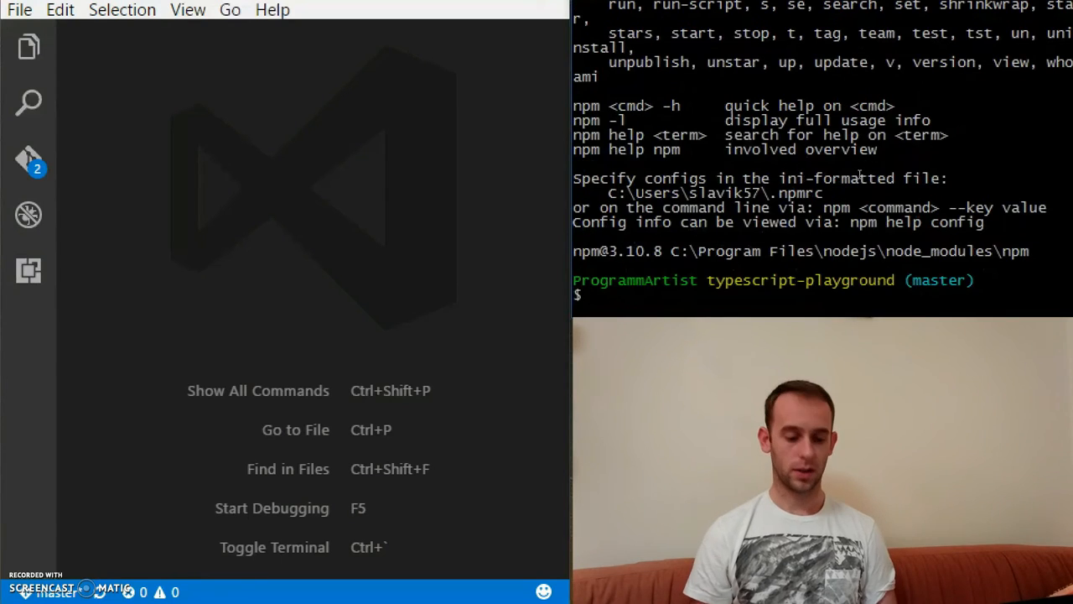
Commit as 'initialize typescript', push to GitHub, and check git status
type("ggit commit")
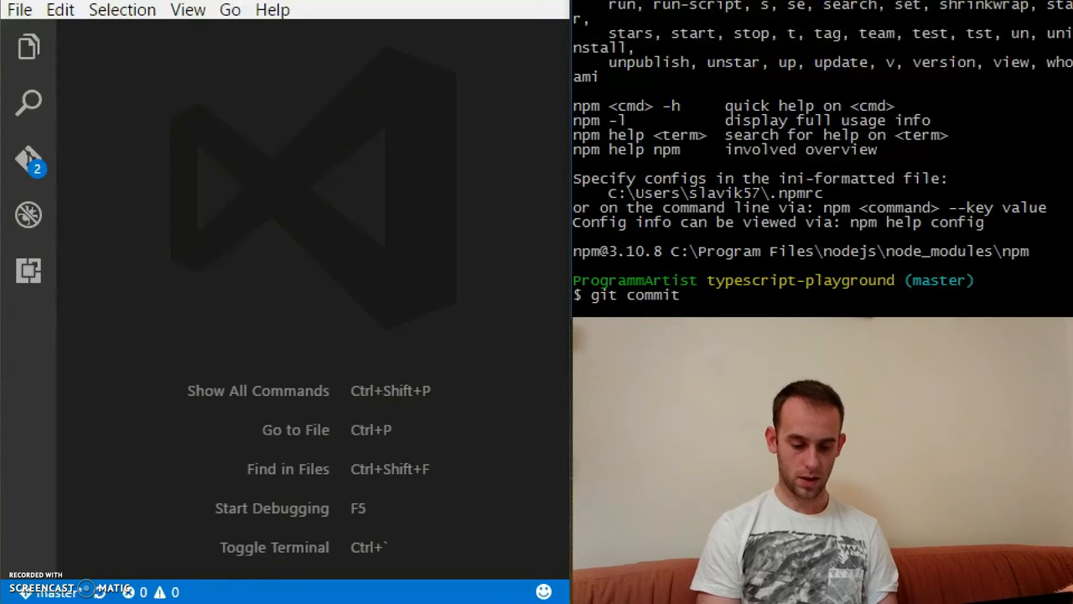
type("-m `initializ")
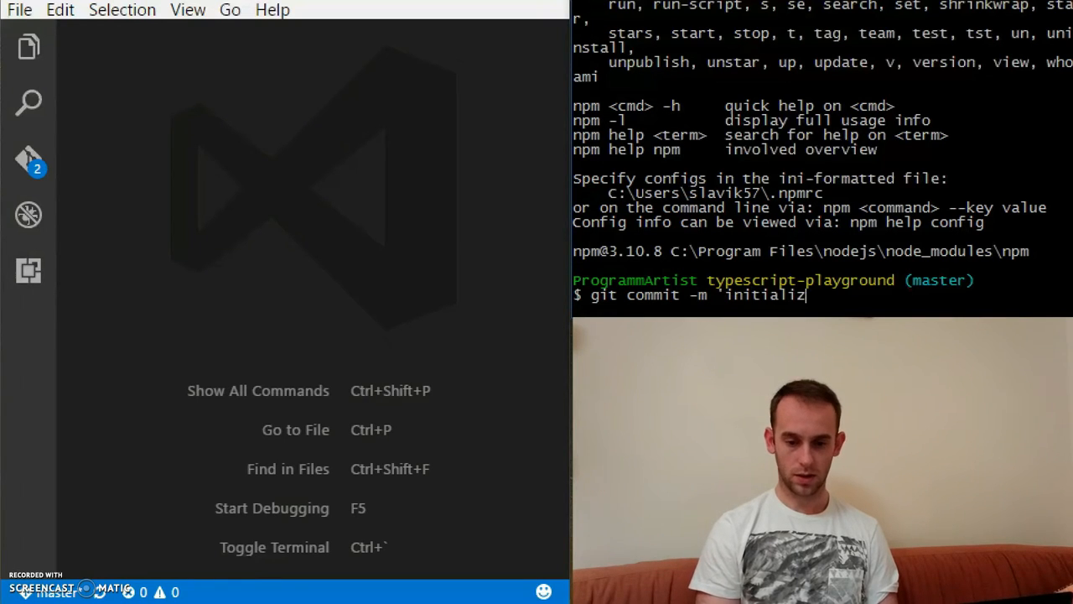
type("e typescript'")
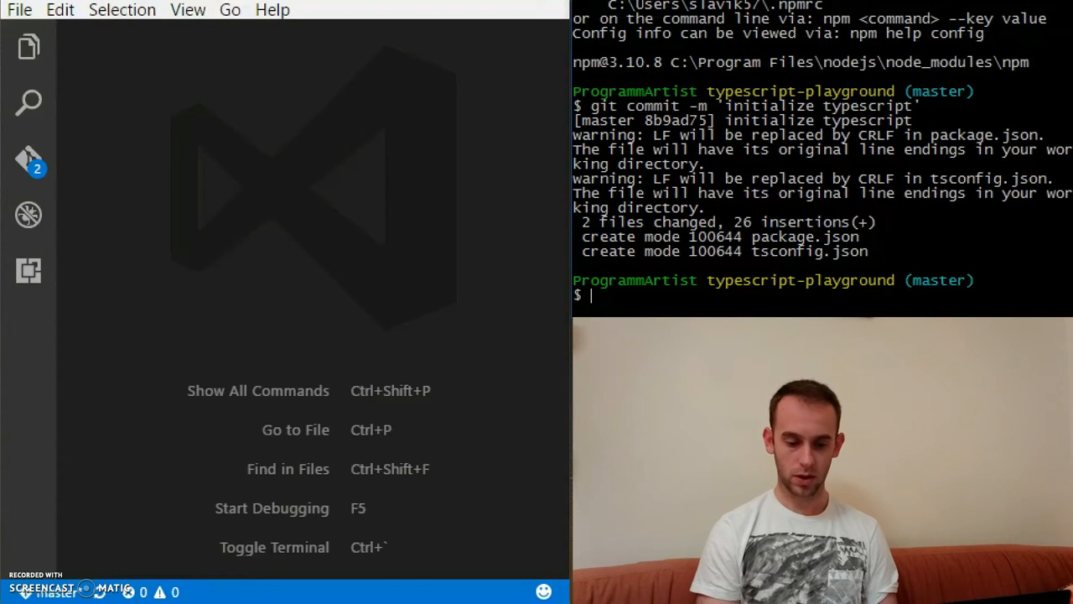
type("git push")
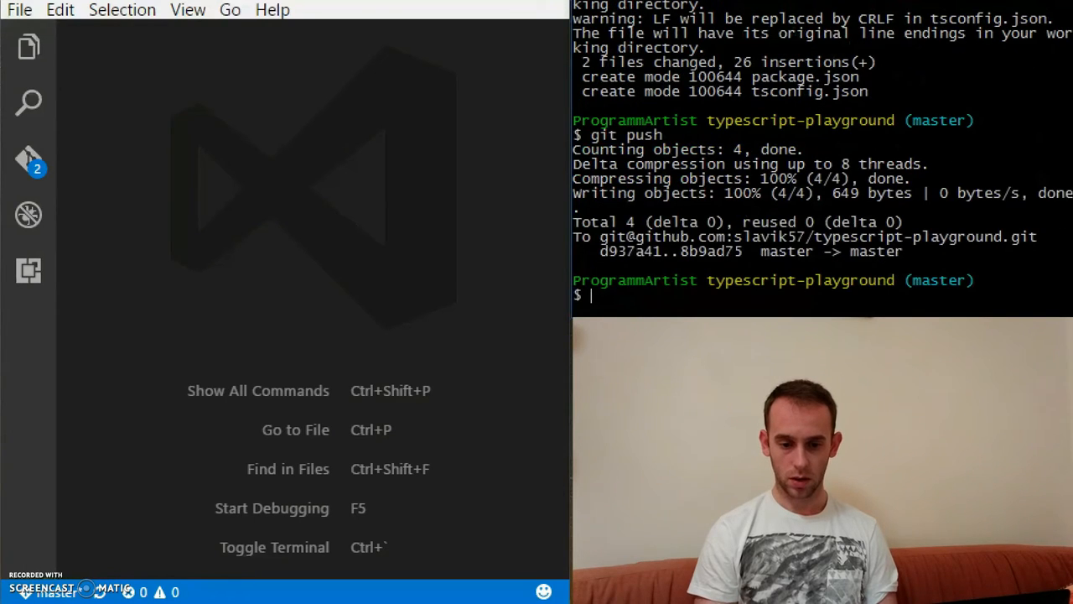
type("git status")
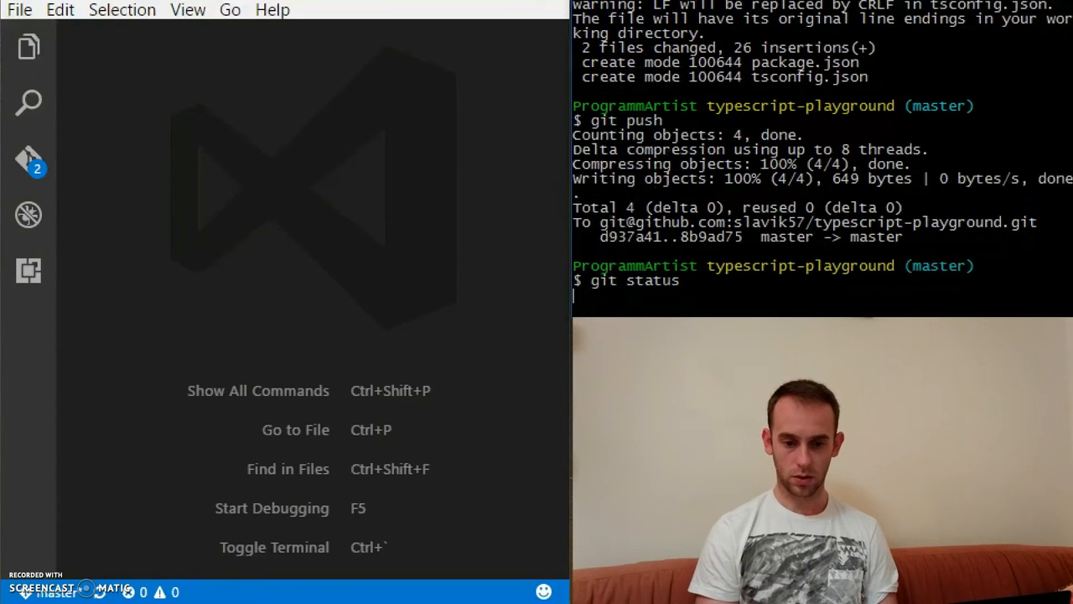
Create an empty index.ts file from the Explorer
left_click(26, 52)
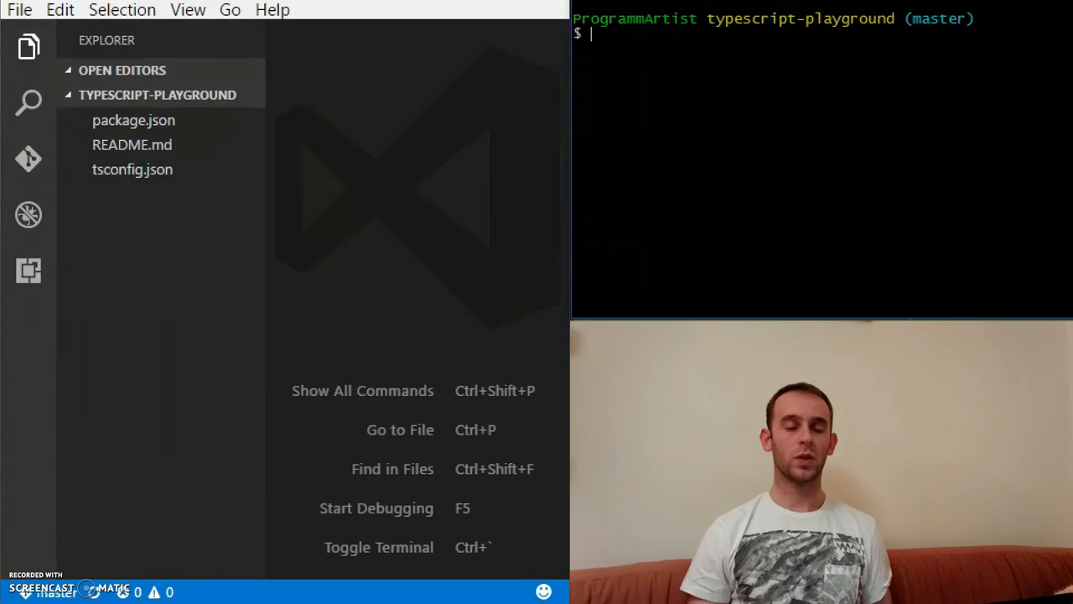
mouse_move(404, 282)
type("index.ts")
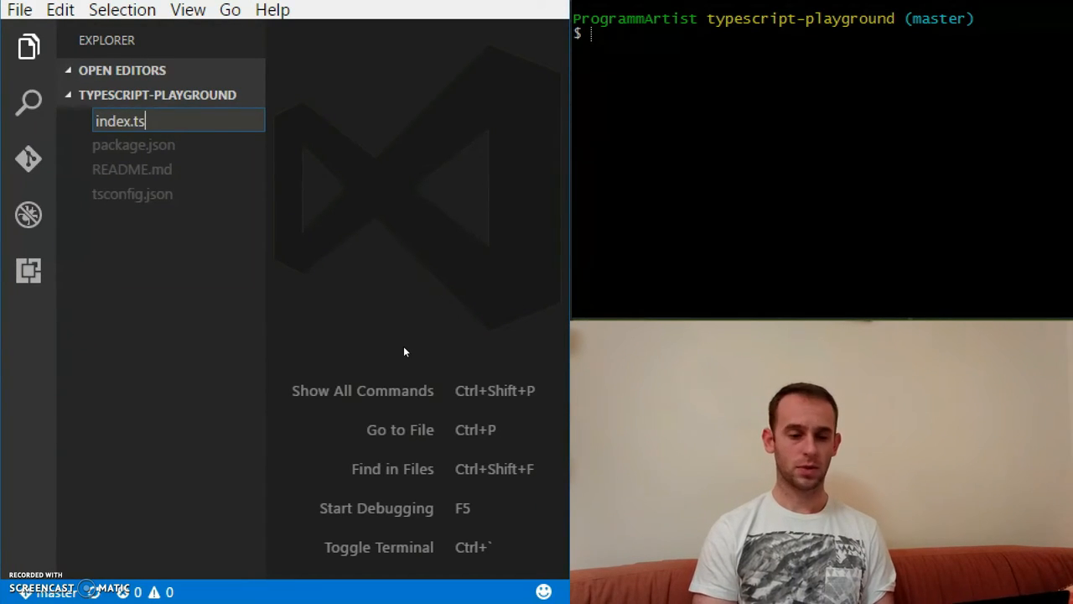
key("Enter")
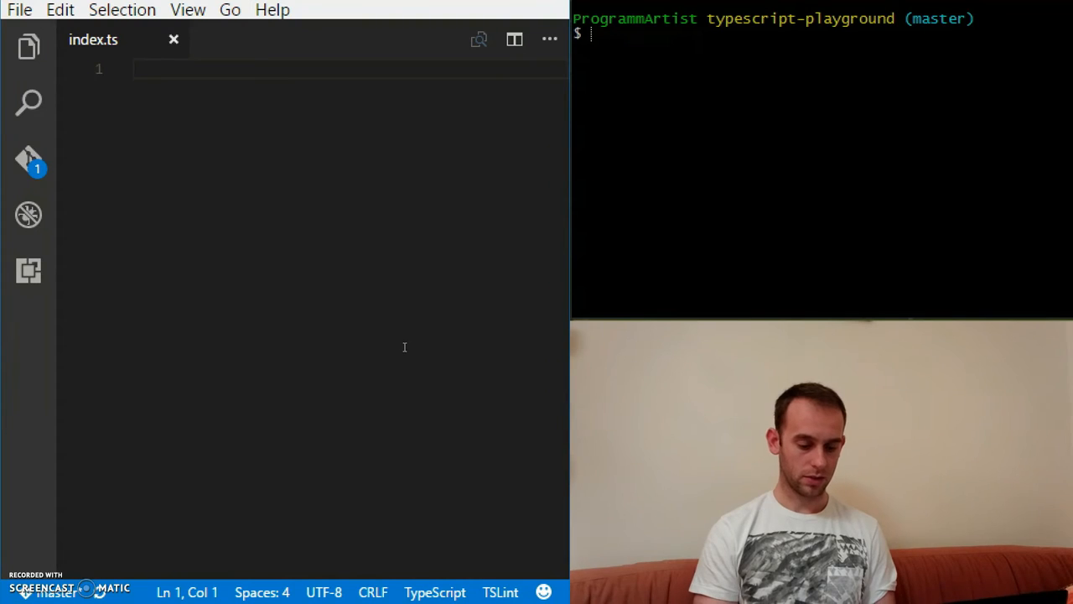
Write a SayHello(name) function that logs 'Hello ' + name
type("function")
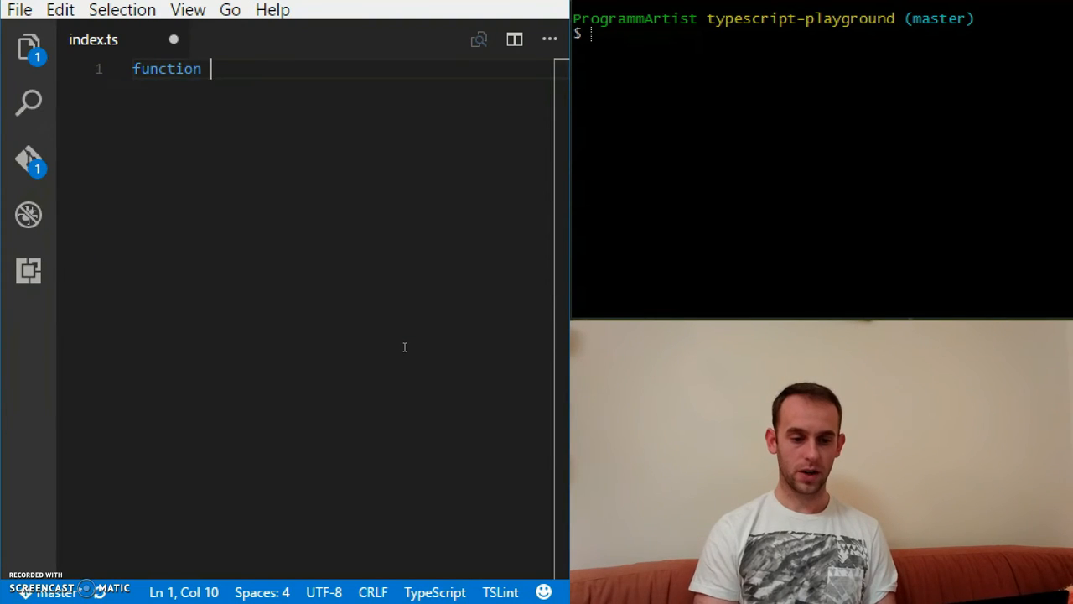
type("SayH")
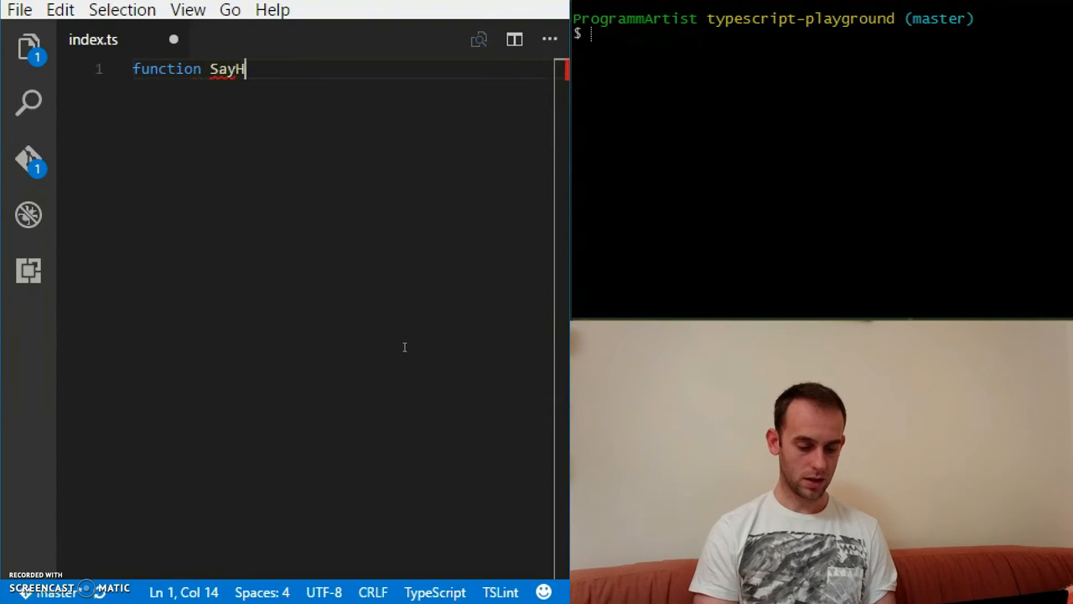
type("ello()")
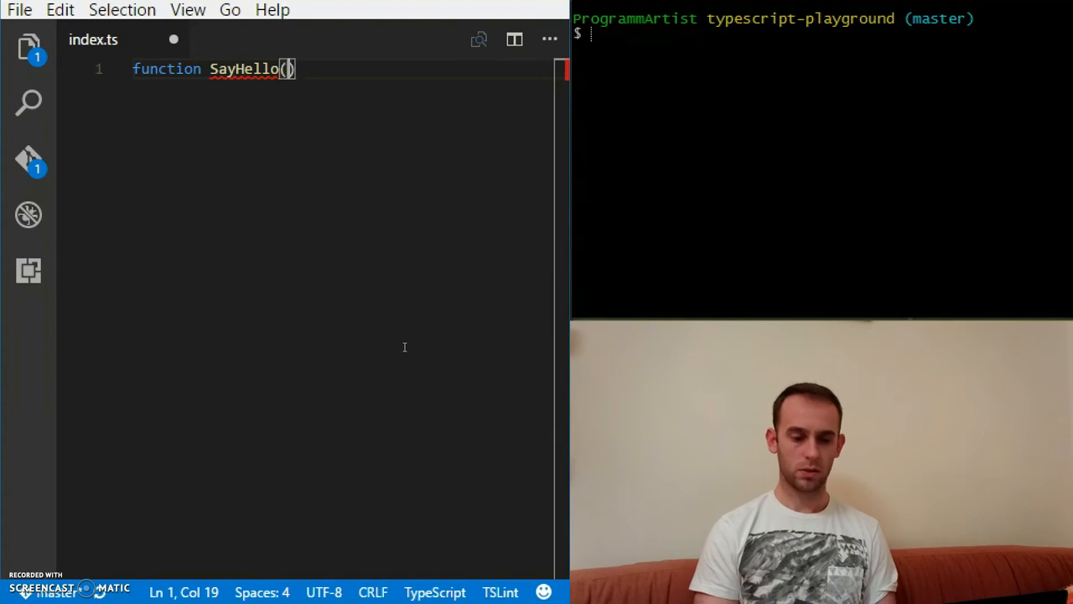
type("name){")
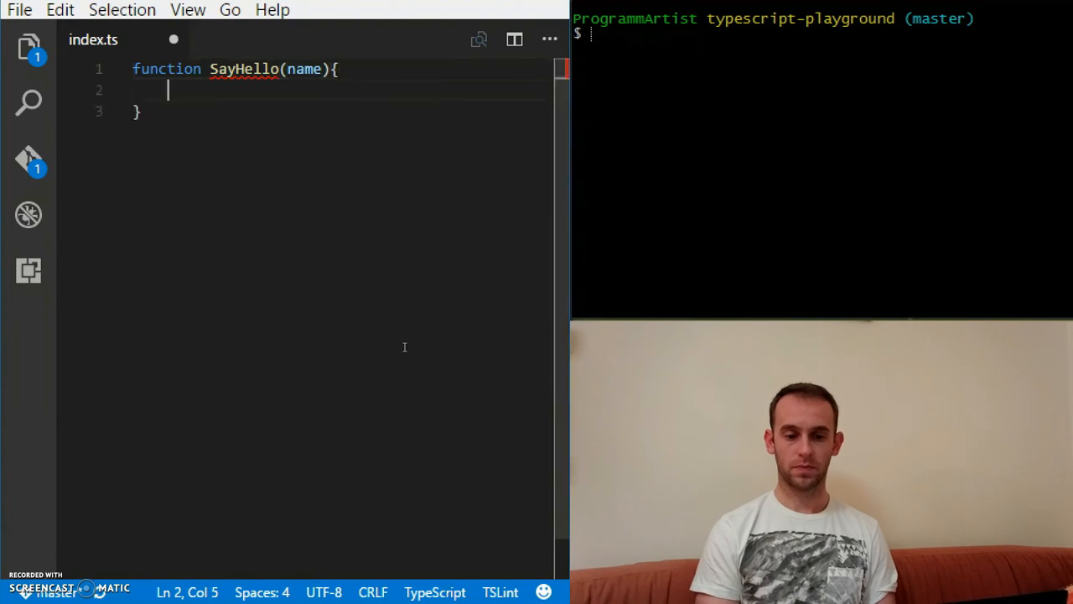
type("console")
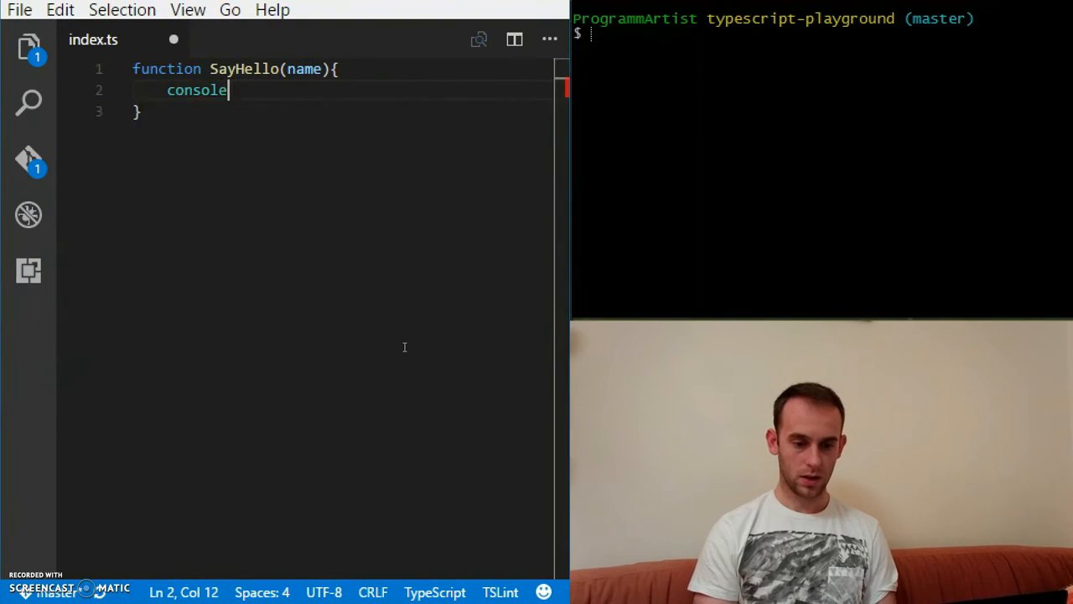
type(".log()")
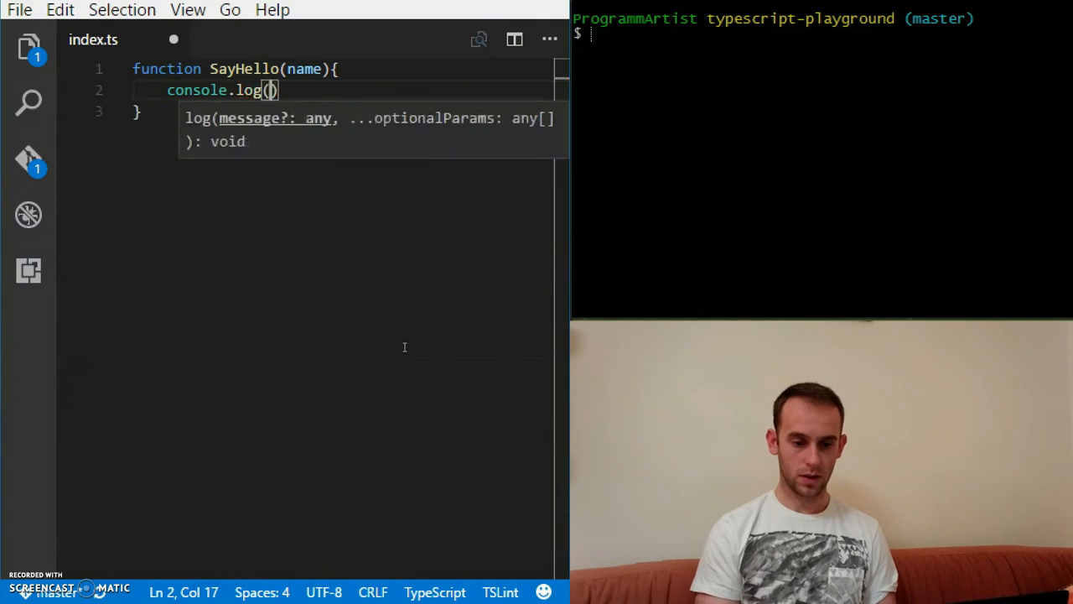
type("'He")
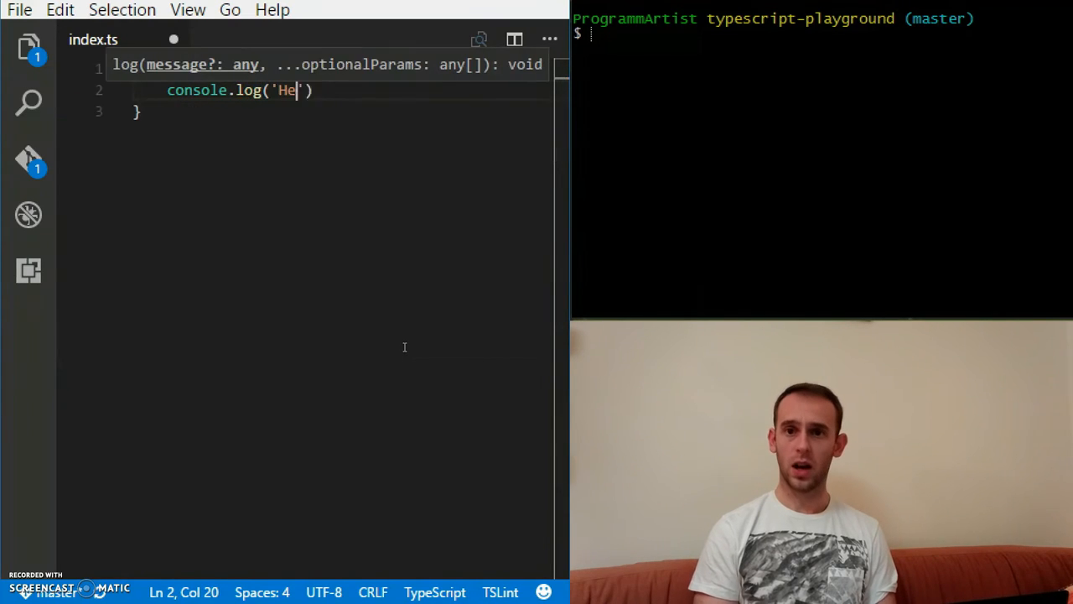
type("llo' + name")
type("S")
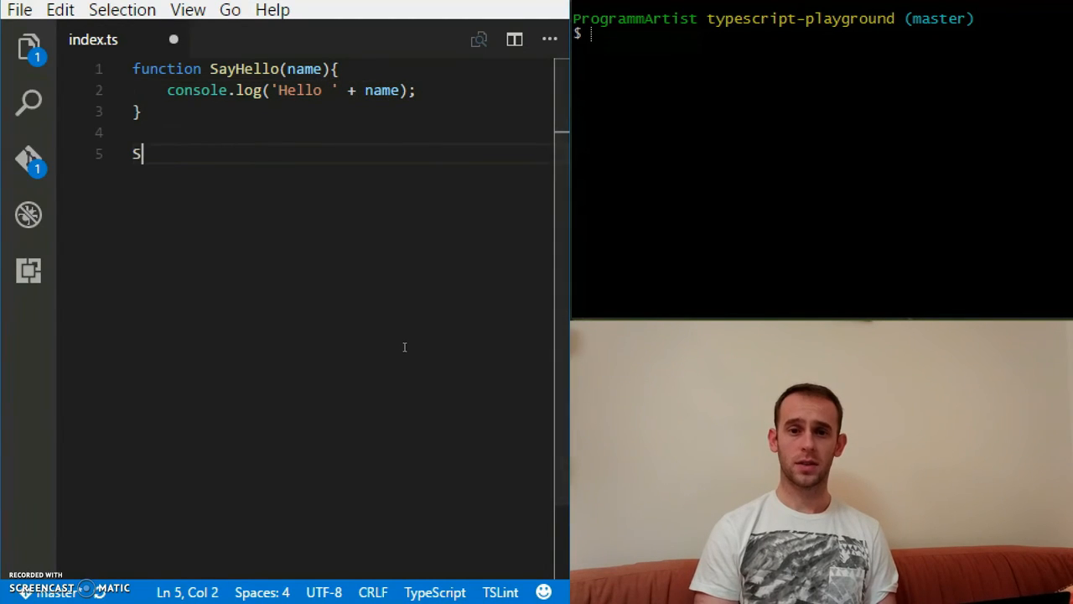
Call SayHello('Slava') and save index.ts
type("ayHello")
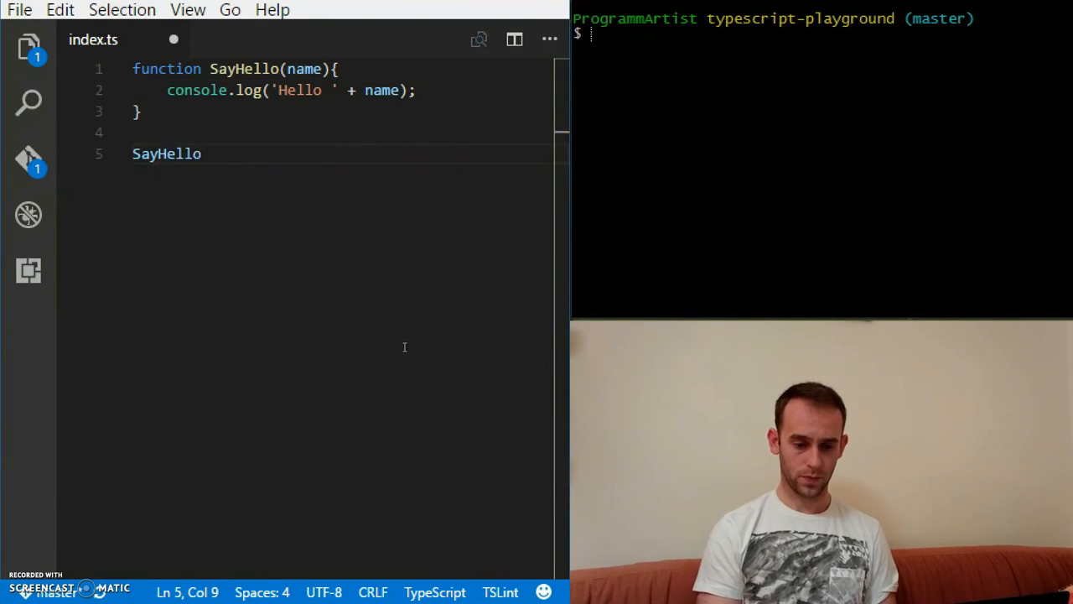
type("();")
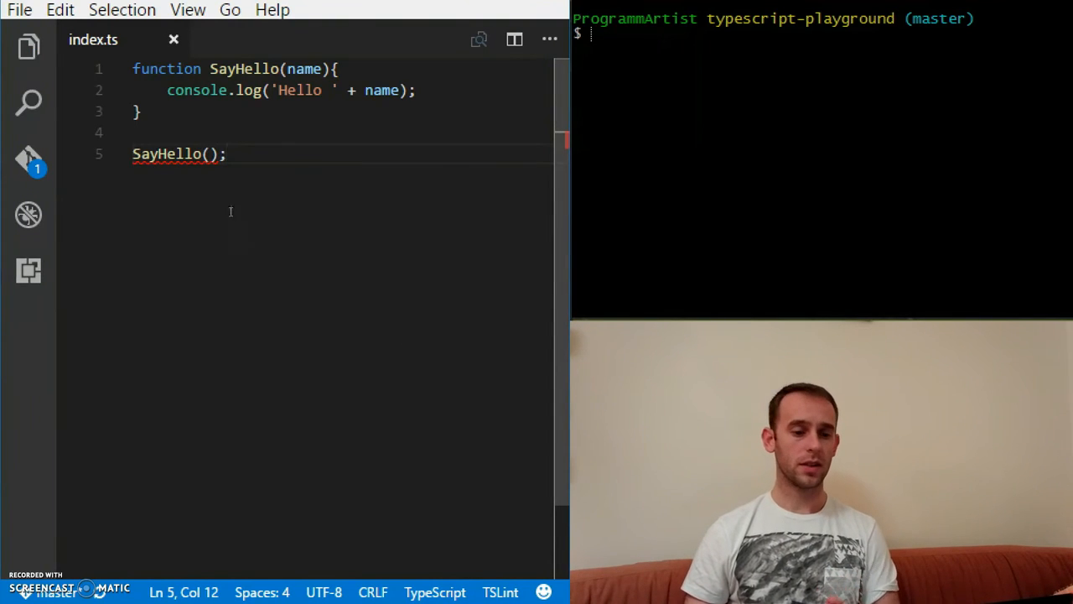
mouse_move(176, 166)
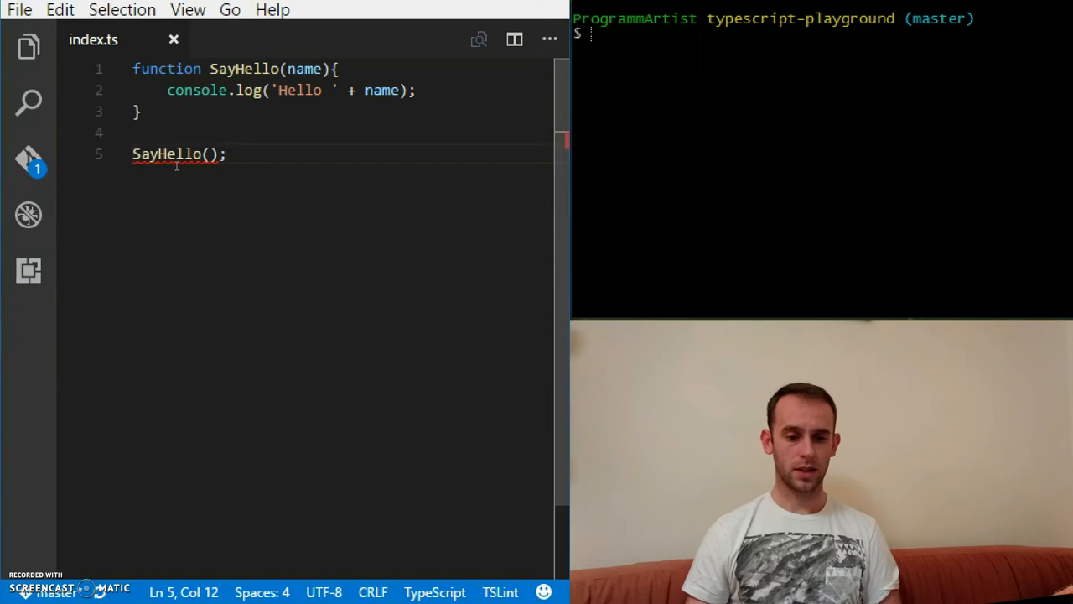
mouse_move(167, 154)
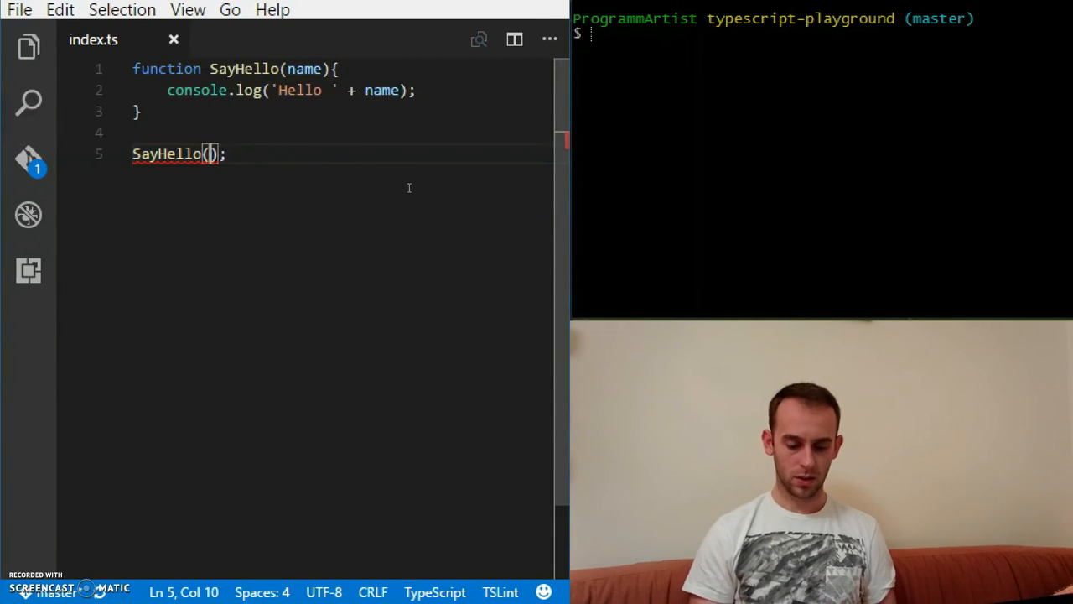
type("'Slava'")
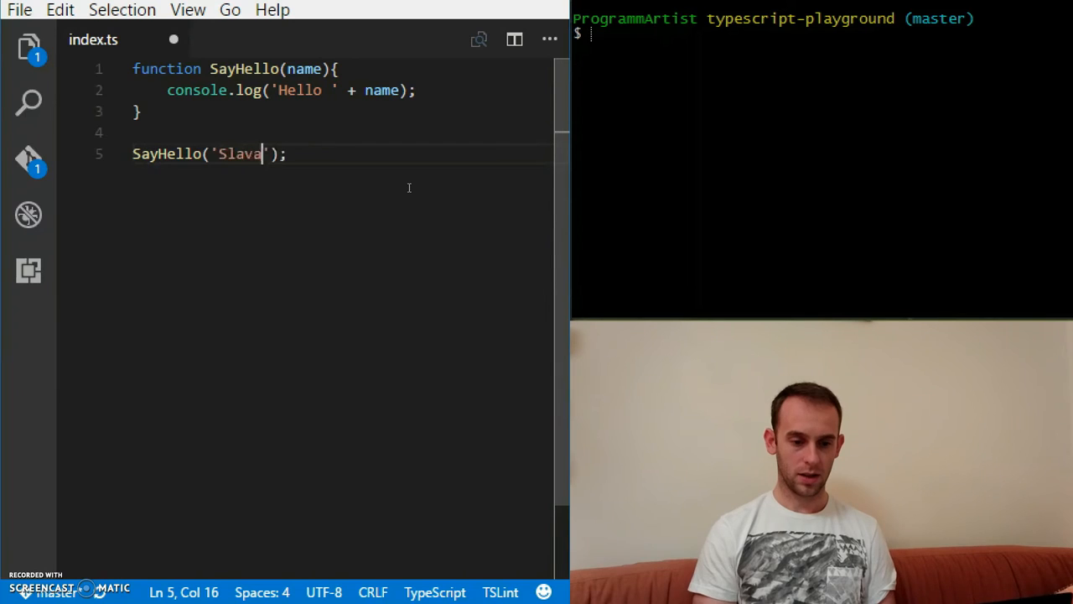
key("Ctrl+s")
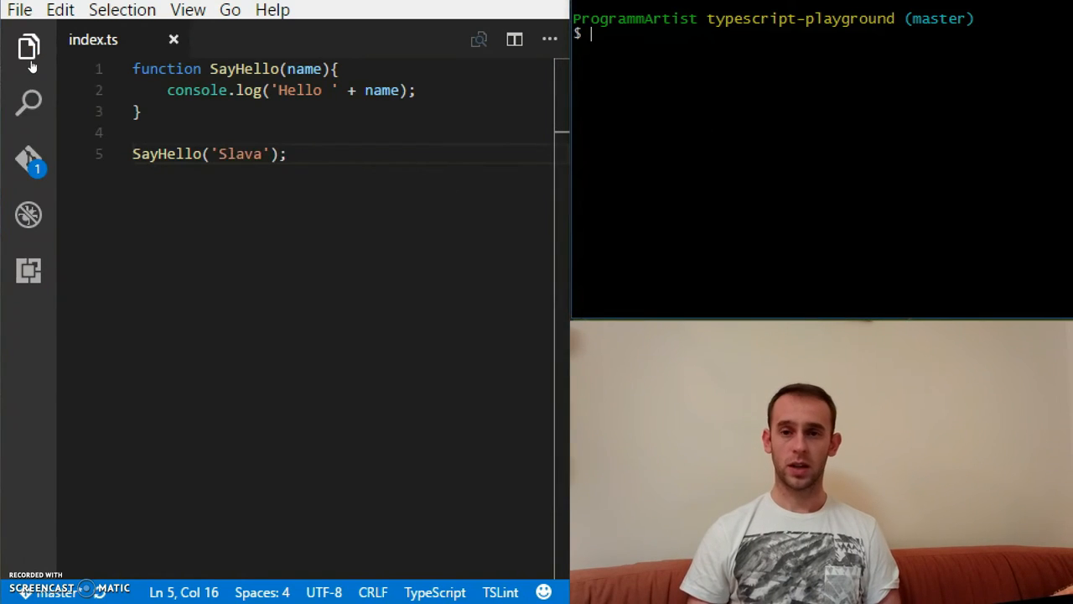
Run node index.ts in the terminal to print 'Hello Slava'
left_click(30, 49)
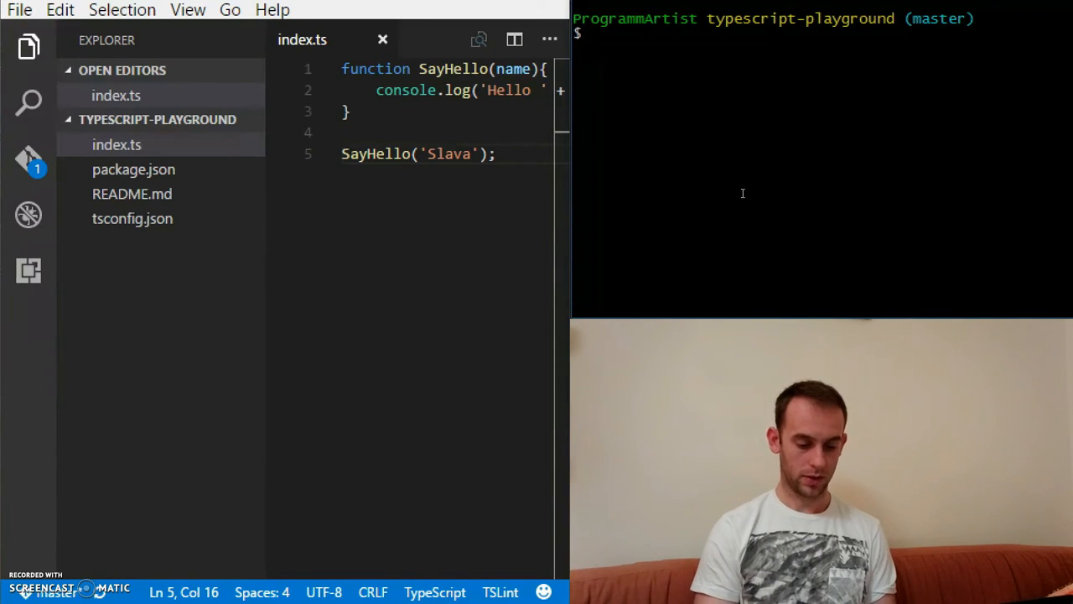
type("node")
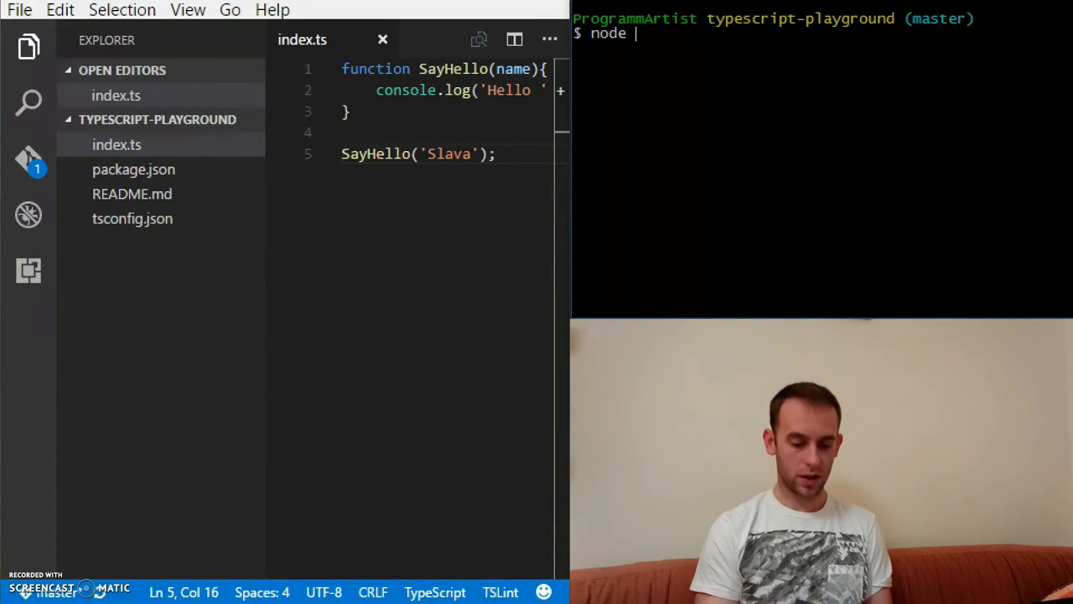
type("index.ts")
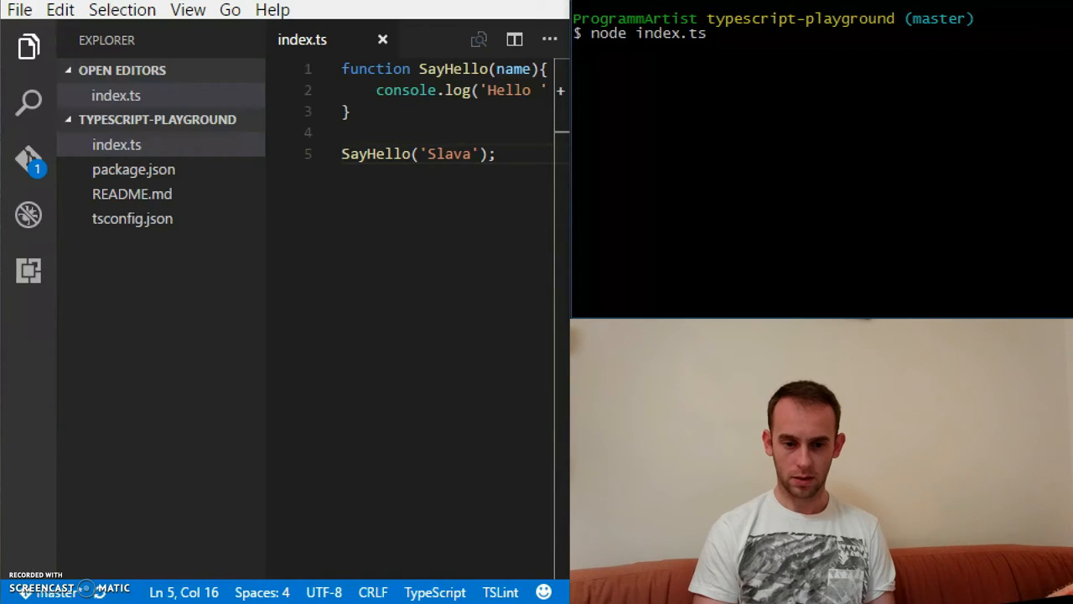
key("Enter")
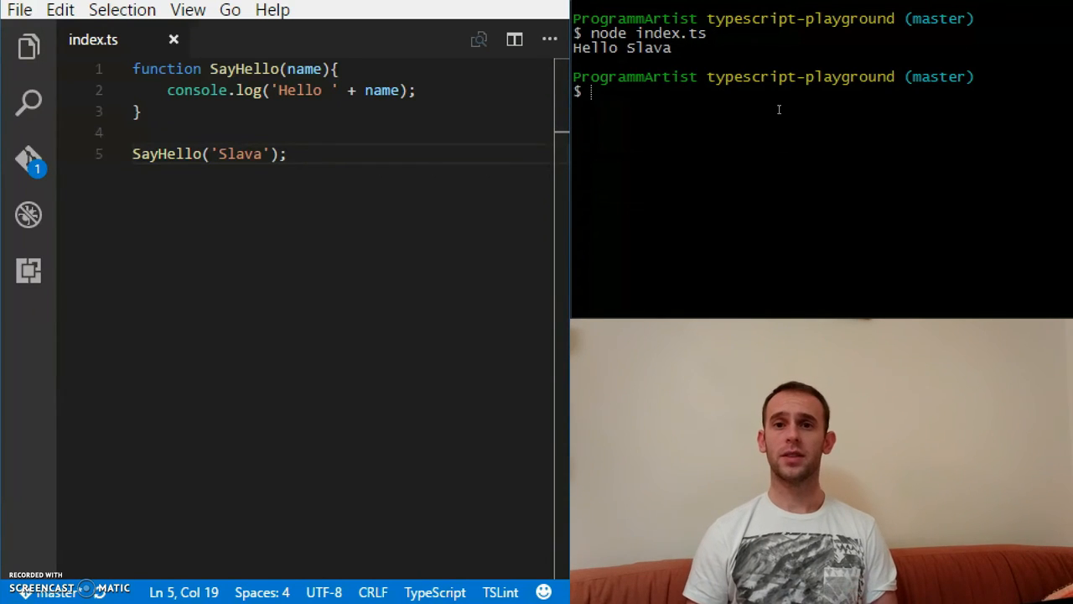
mouse_move(532, 502)
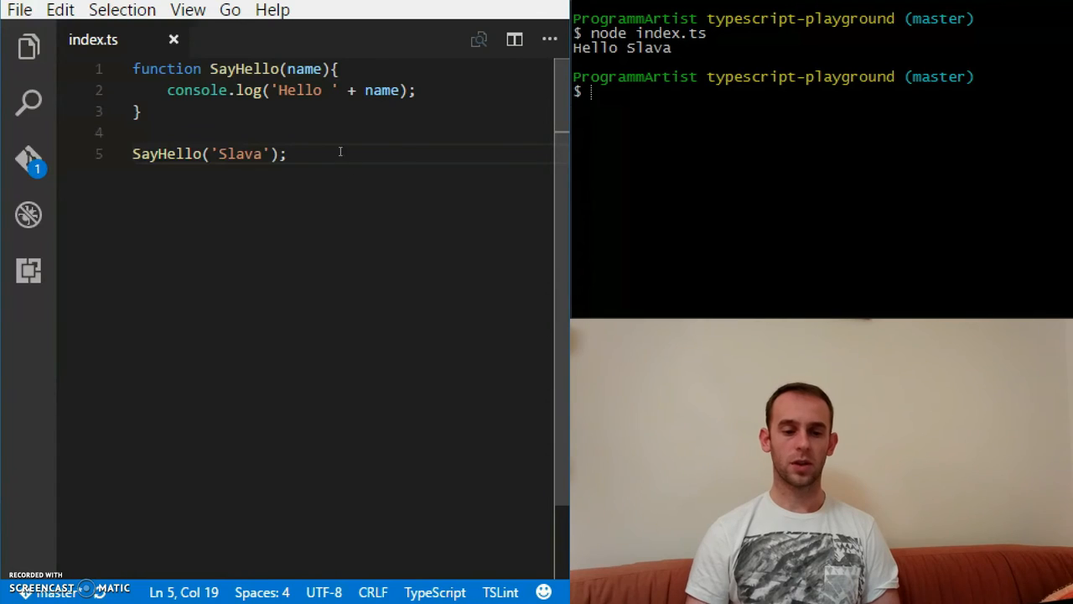
Annotate the name parameter as string, rerun node, and start compiling with tsc
double_click(306, 68)
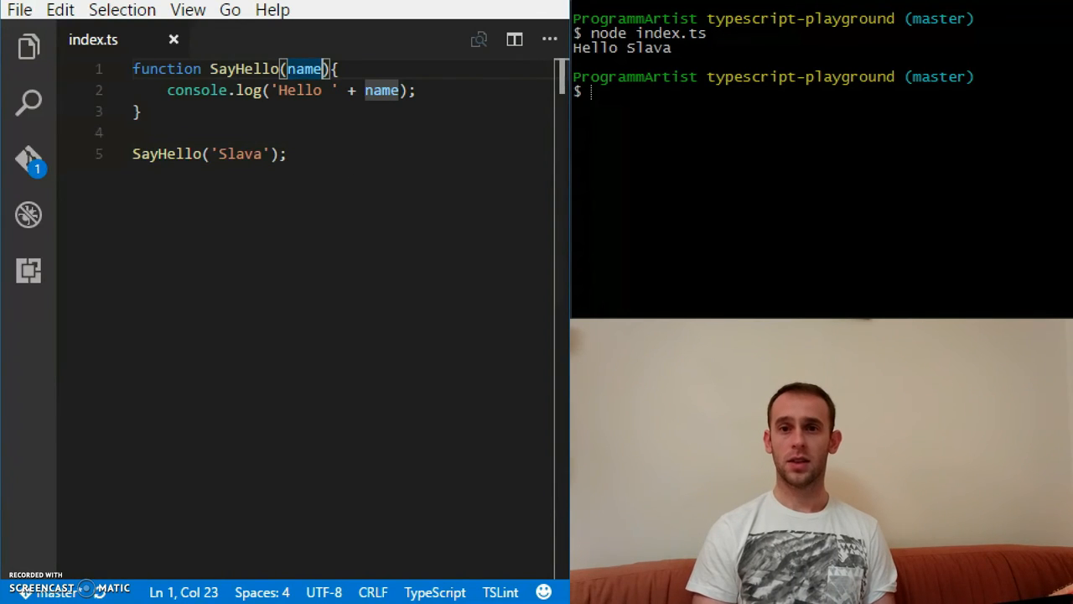
type(": string")
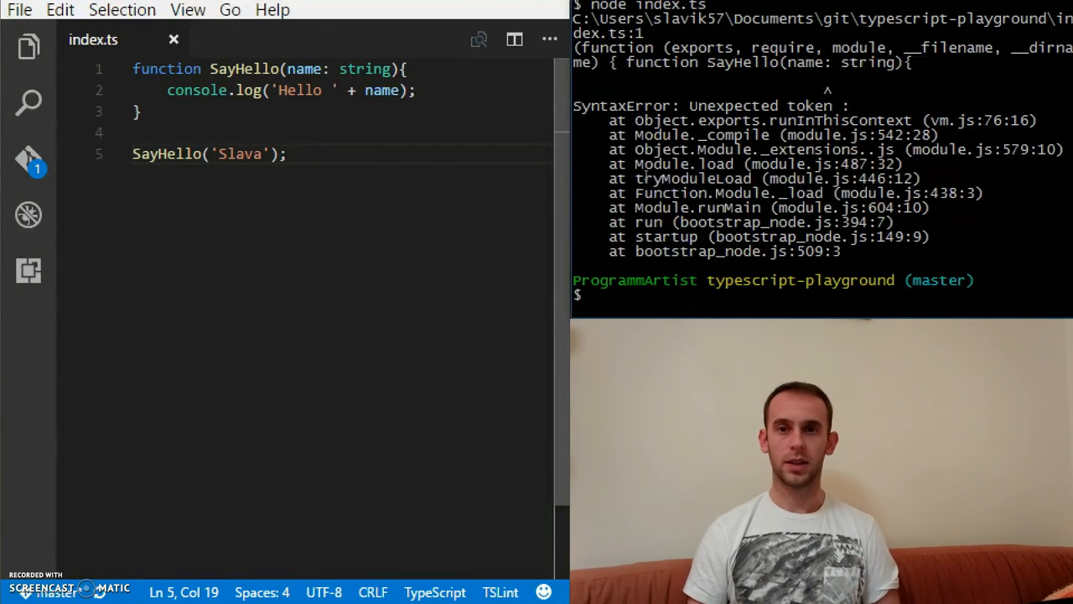
type("r")
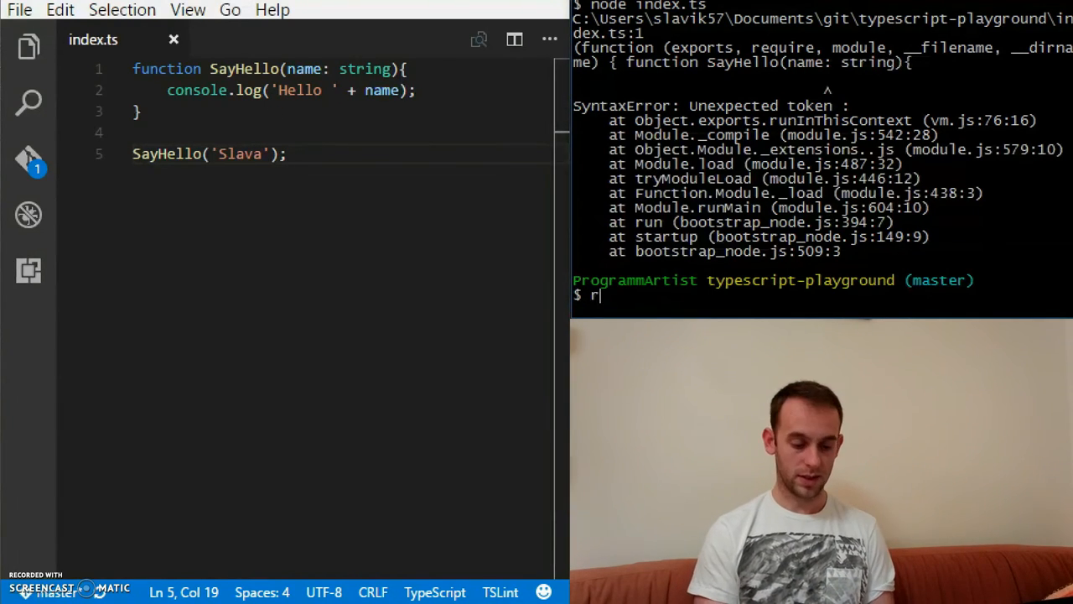
type("ts")
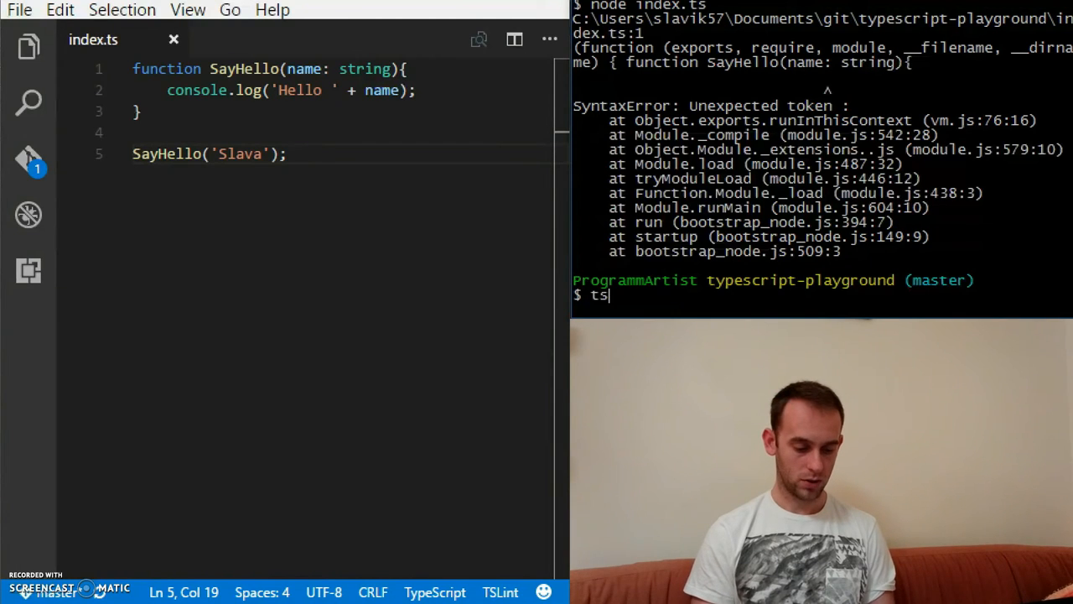
type("c")
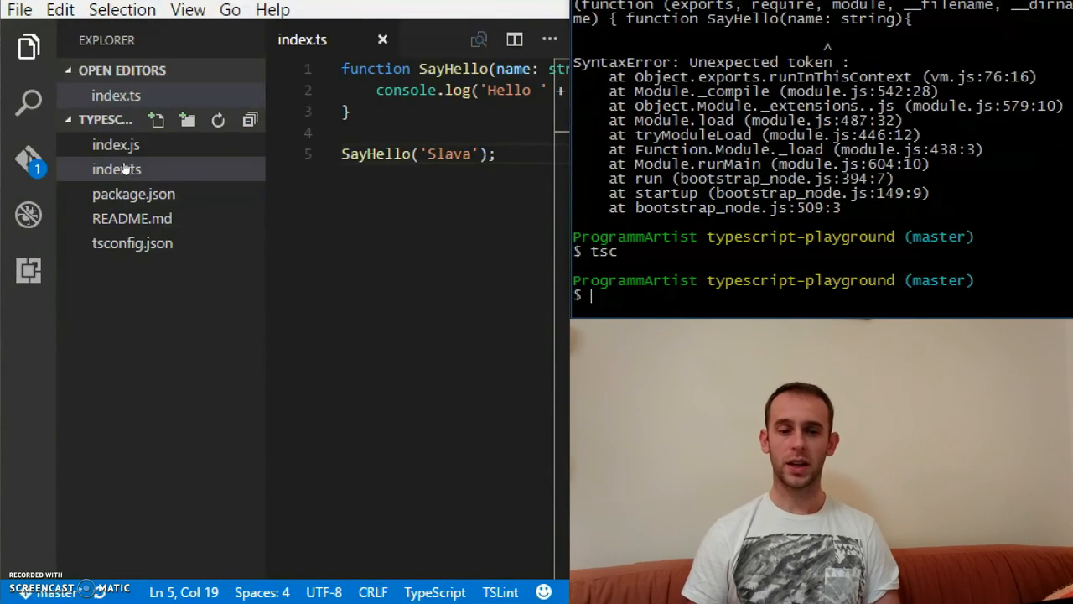
mouse_move(116, 169)
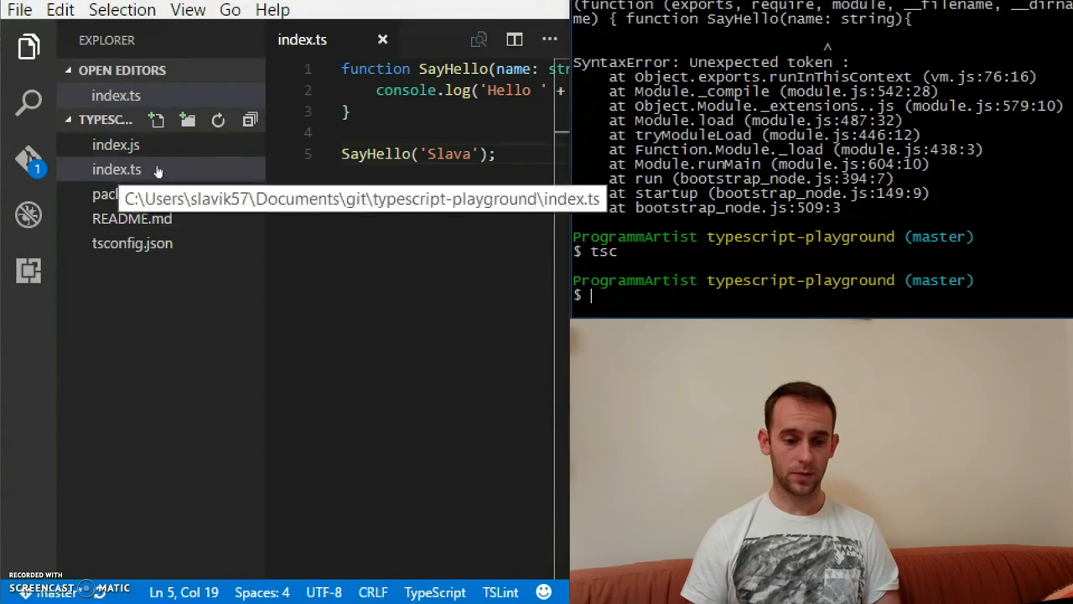
Open index.ts in a side-by-side editor next to compiled index.js
right_click(116, 168)
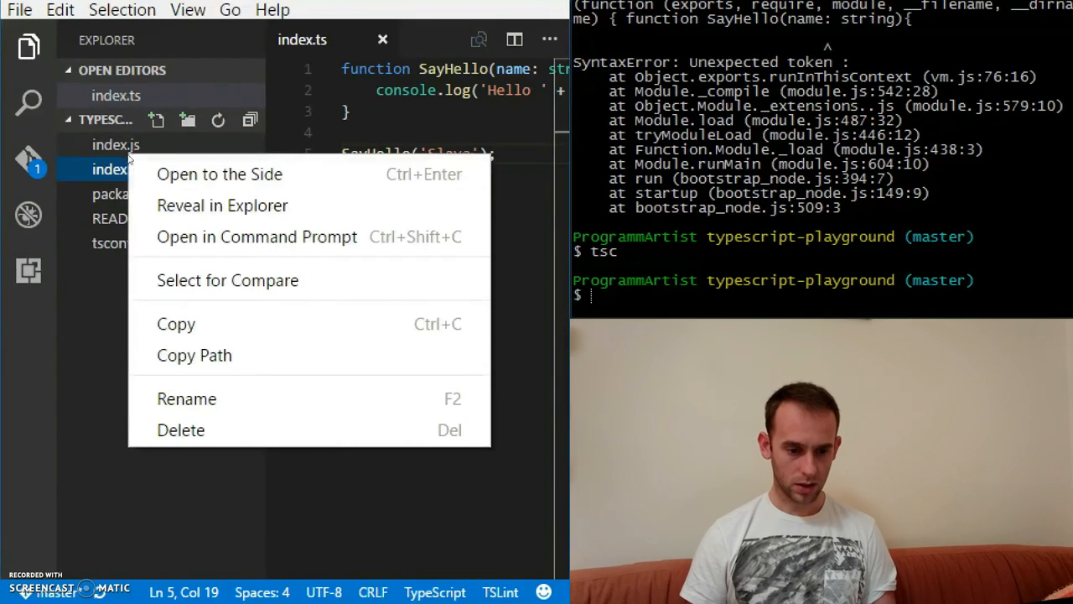
mouse_move(238, 187)
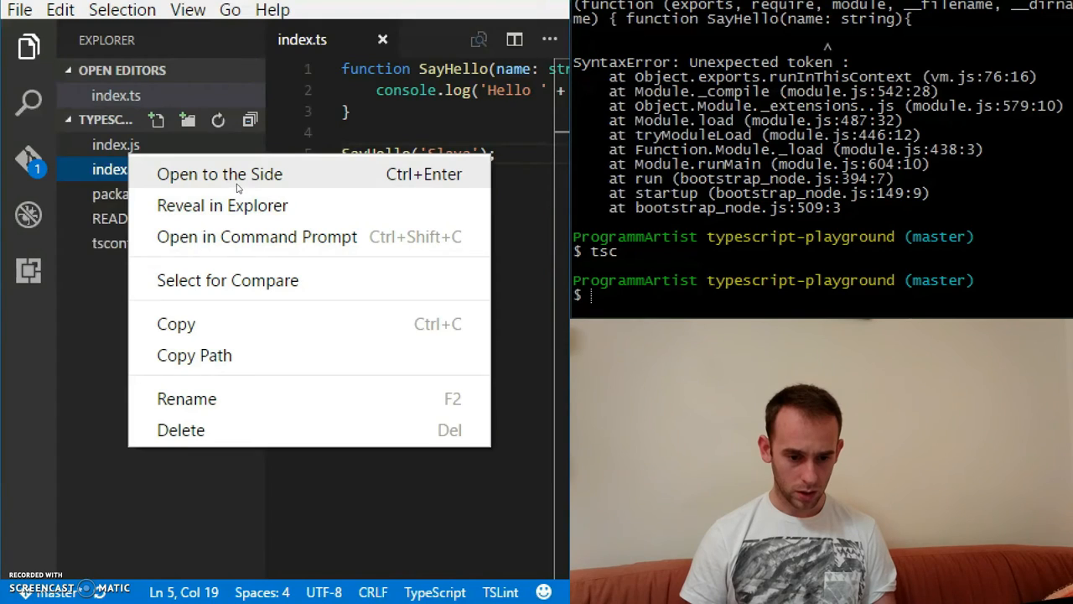
left_click(219, 173)
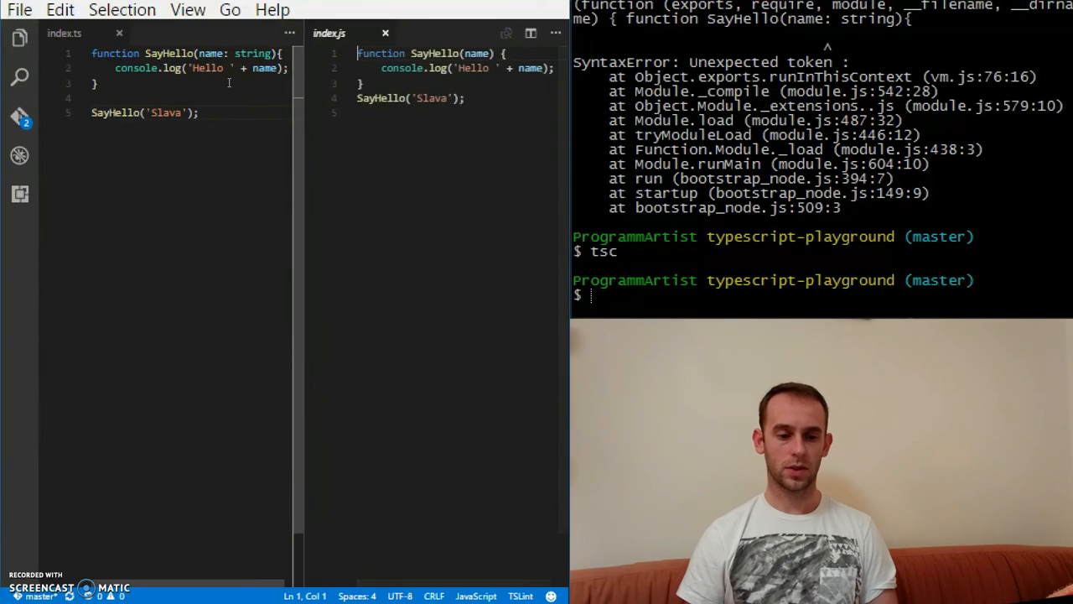
double_click(252, 53)
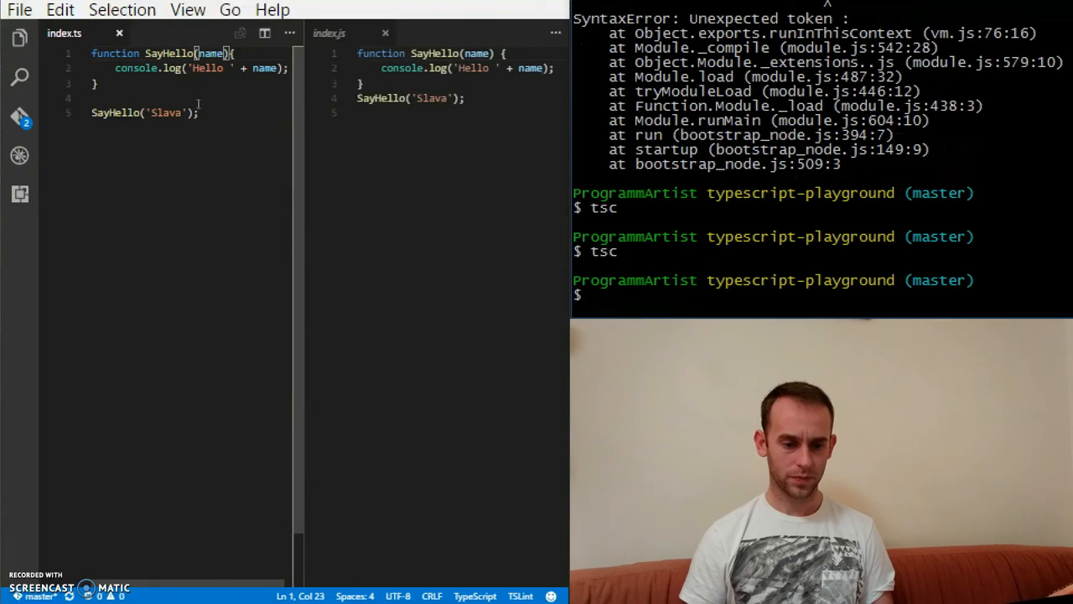
type(": string")
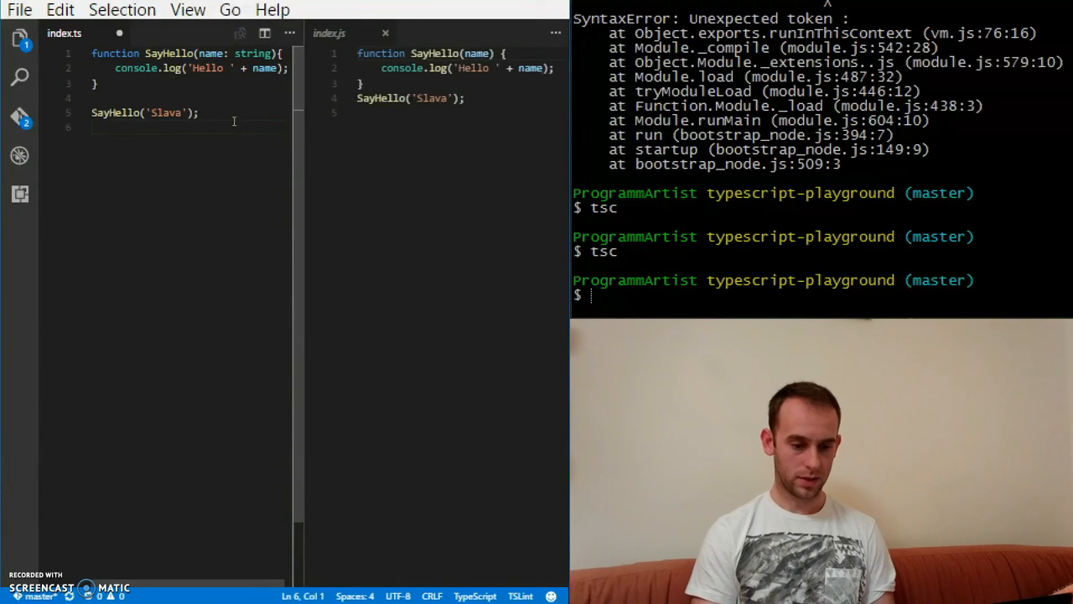
type("SayHello(")
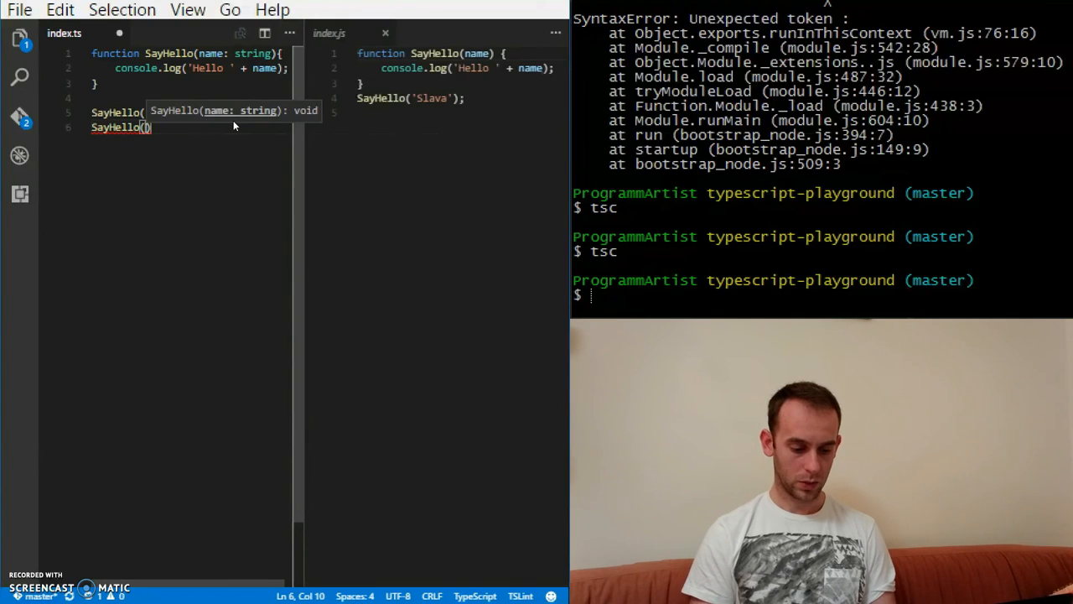
type("5);")
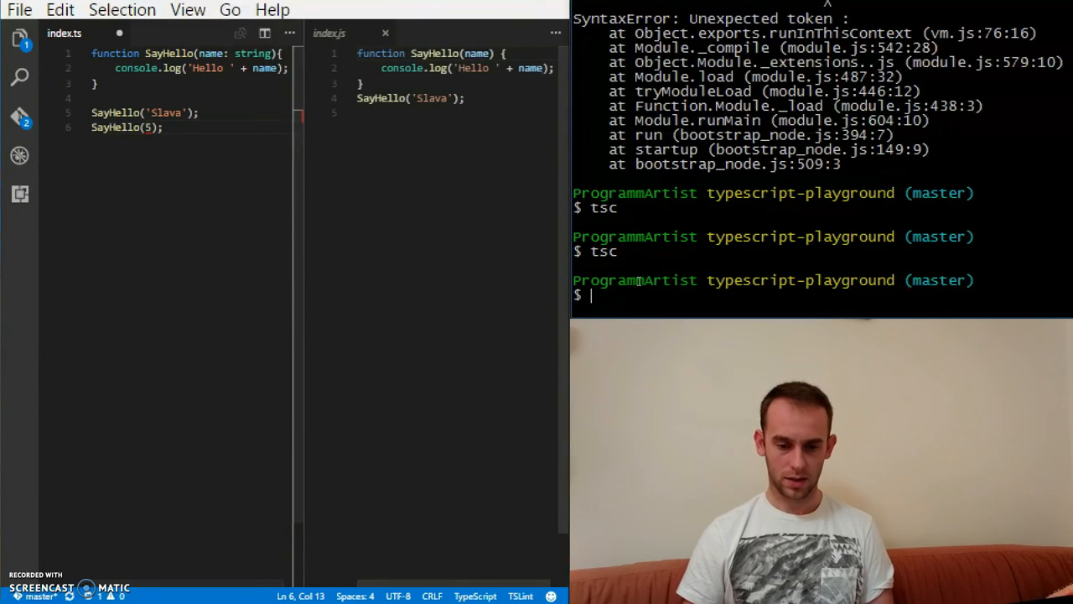
type("tsc")
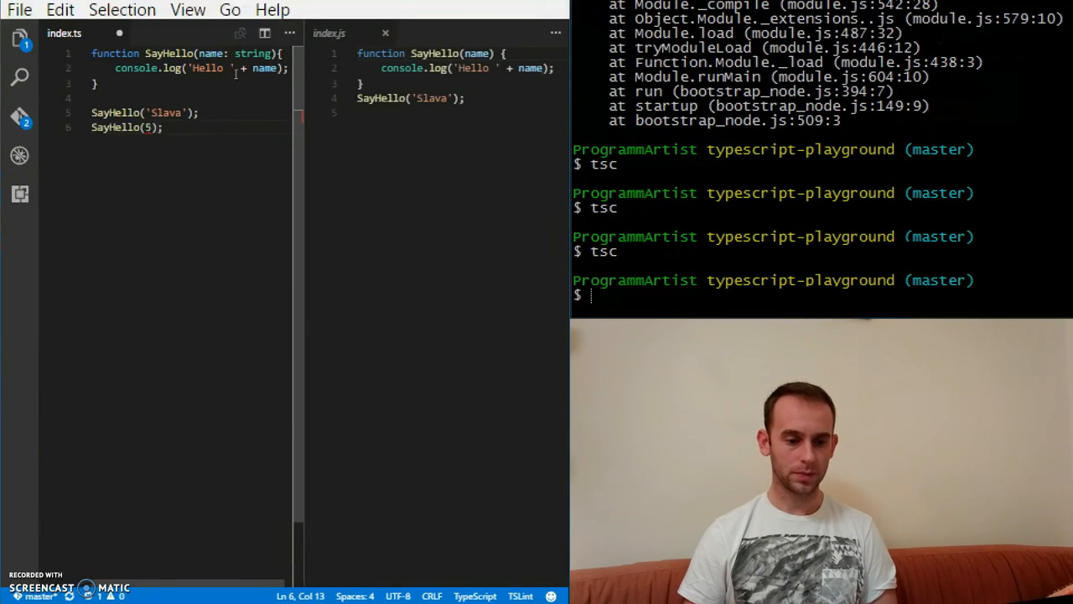
double_click(252, 54)
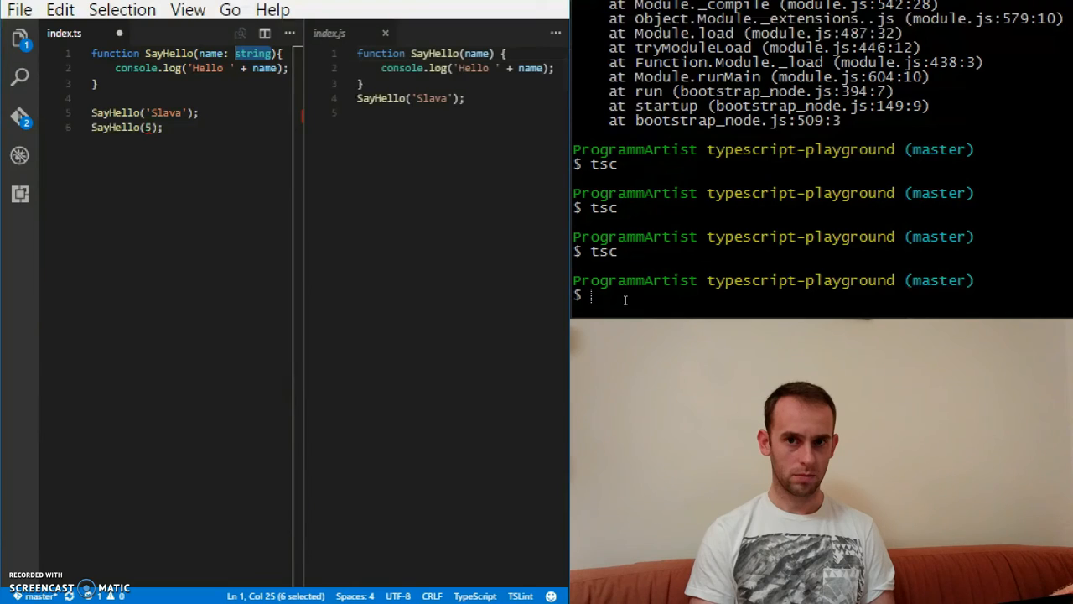
type("any")
left_click(822, 295)
type("tsc")
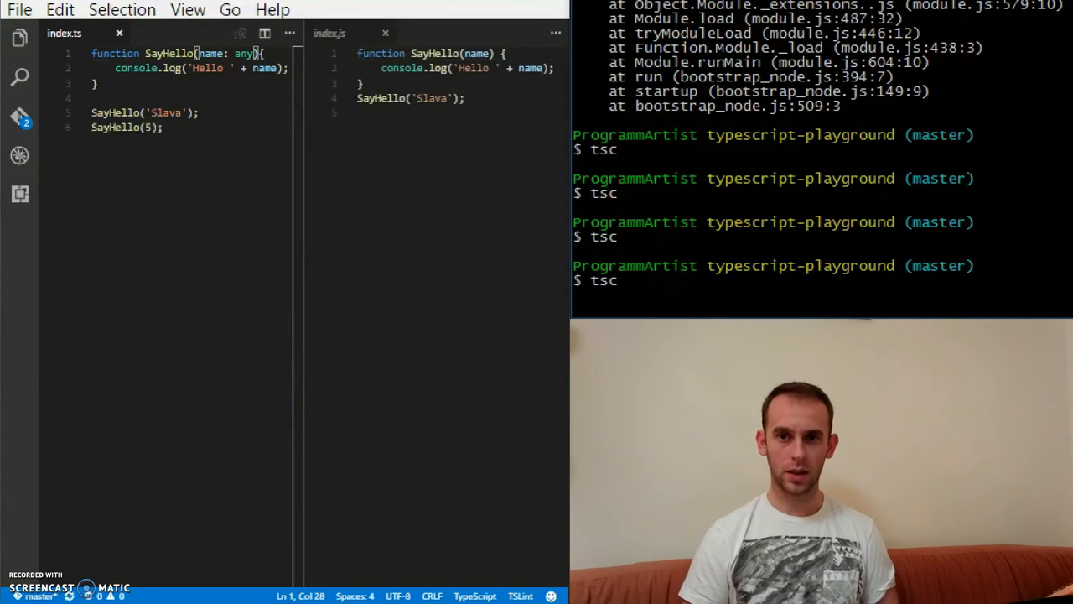
key("Enter")
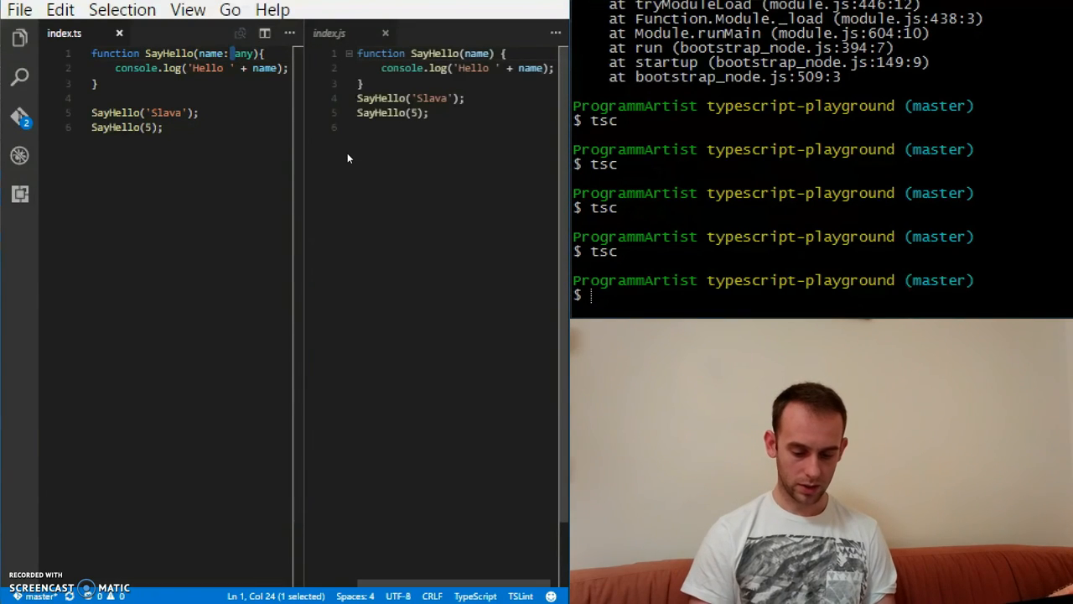
type("sttring")
left_click(822, 294)
type("tsc")
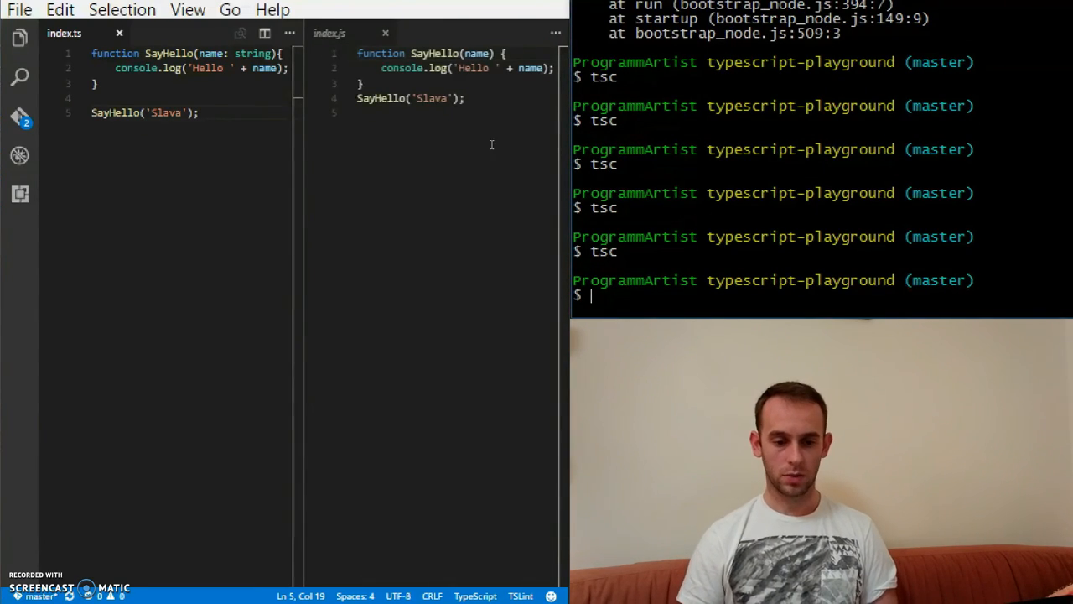
mouse_move(339, 35)
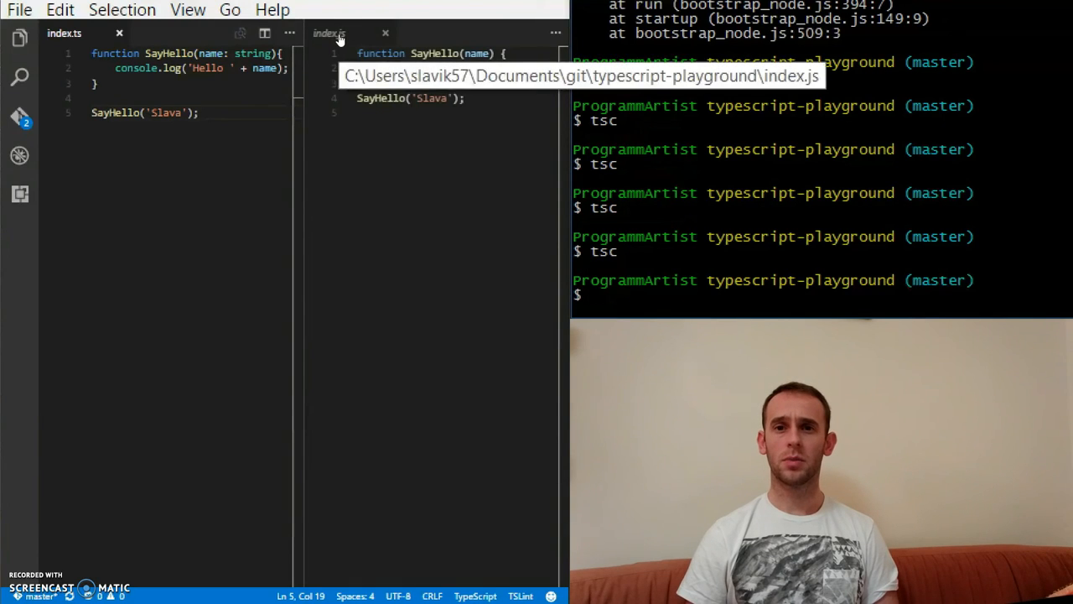
Close the index.js editor and run the compiled file with node index.js
left_click(385, 33)
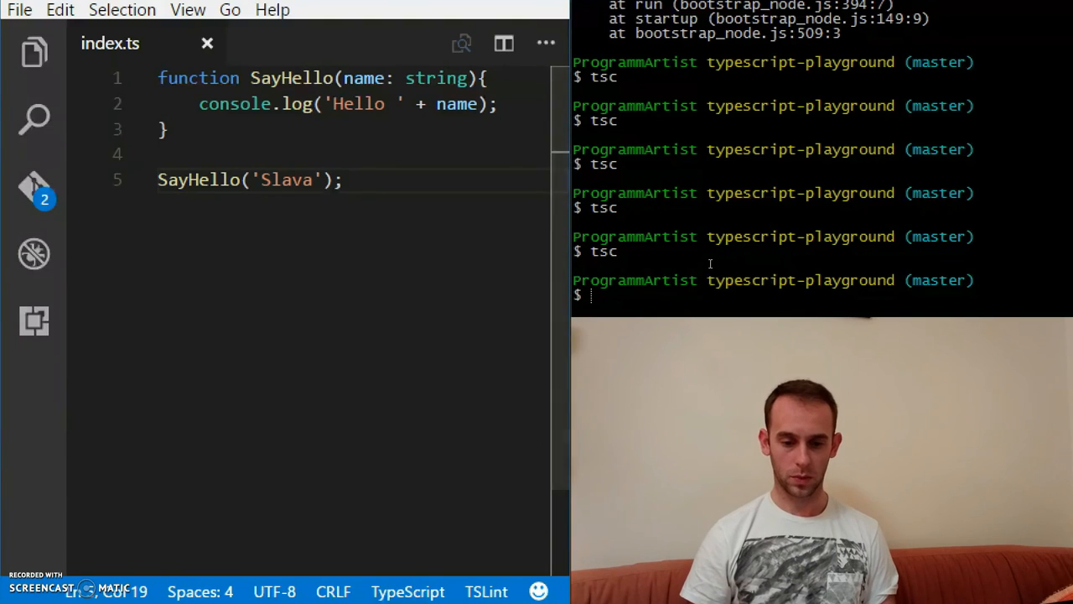
type("tc")
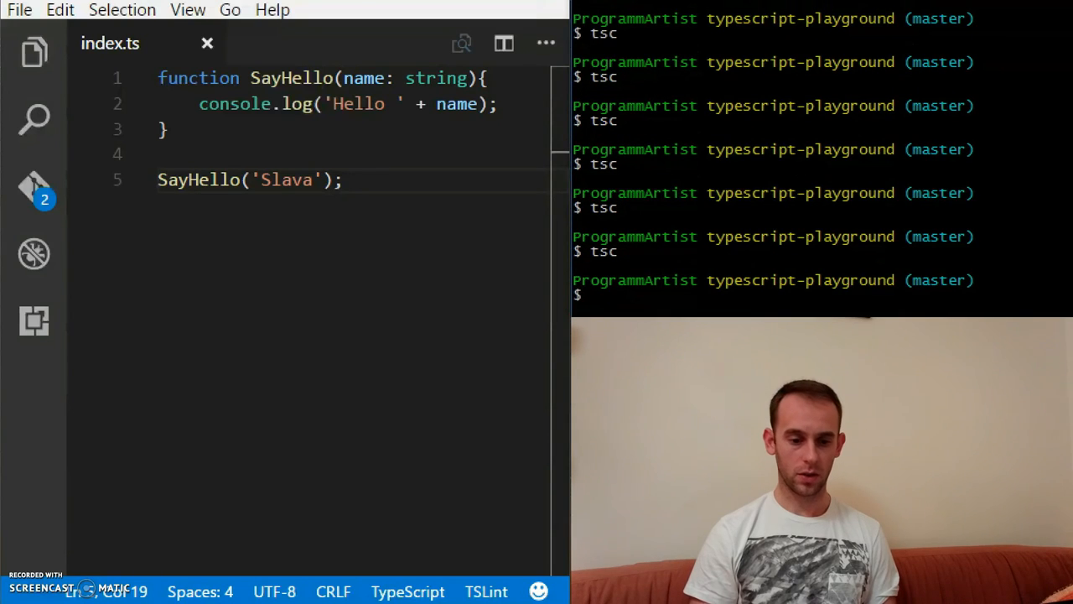
type("no")
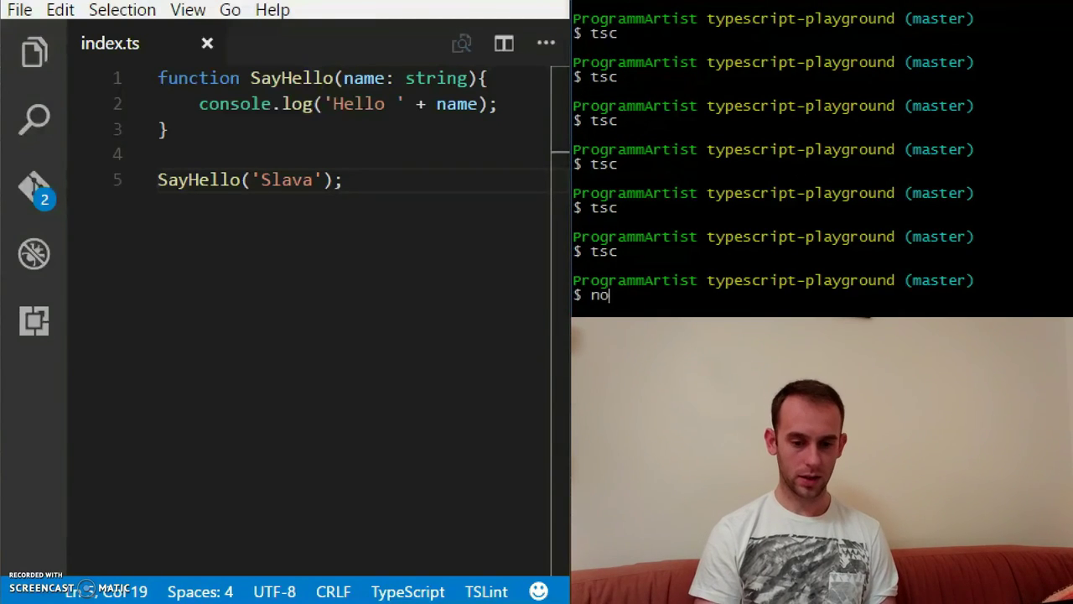
type("de index.js")
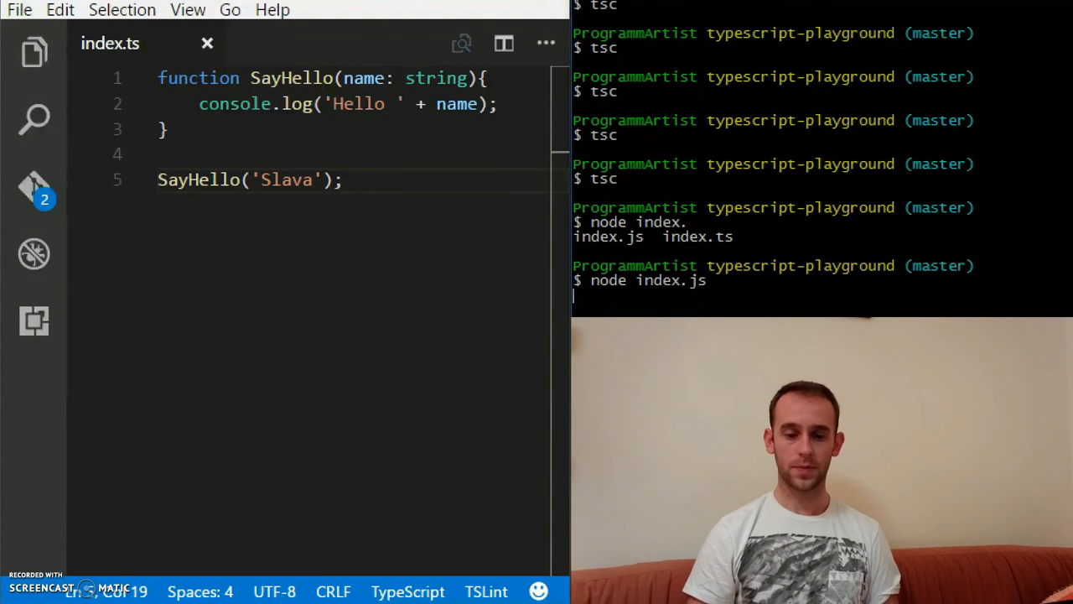
key("Enter")
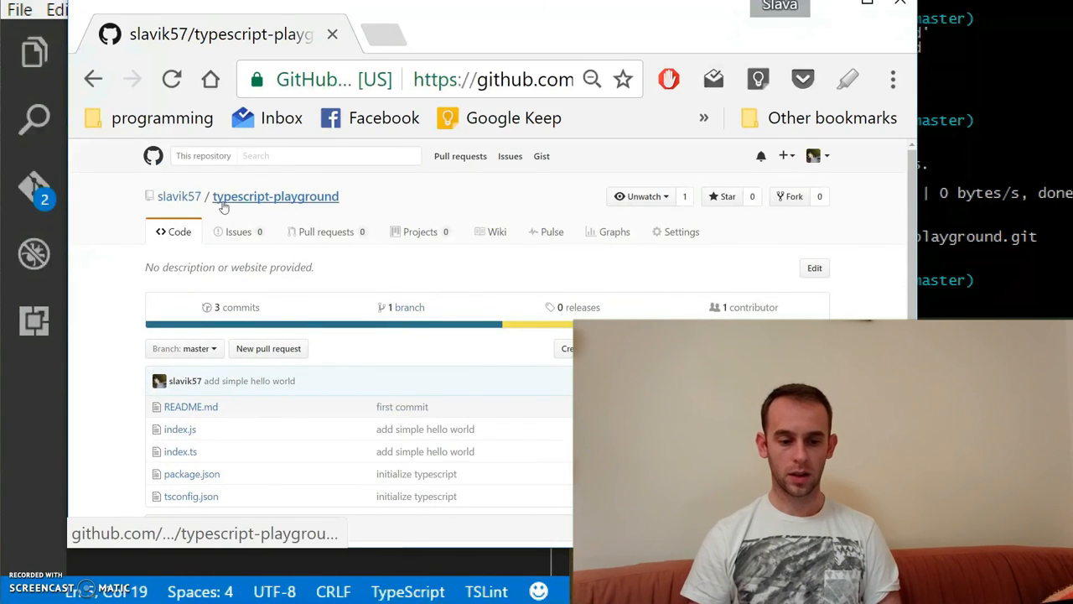
Scroll the typescript-playground GitHub page to confirm index.ts and index.js in the latest commit
scroll("down", 3)
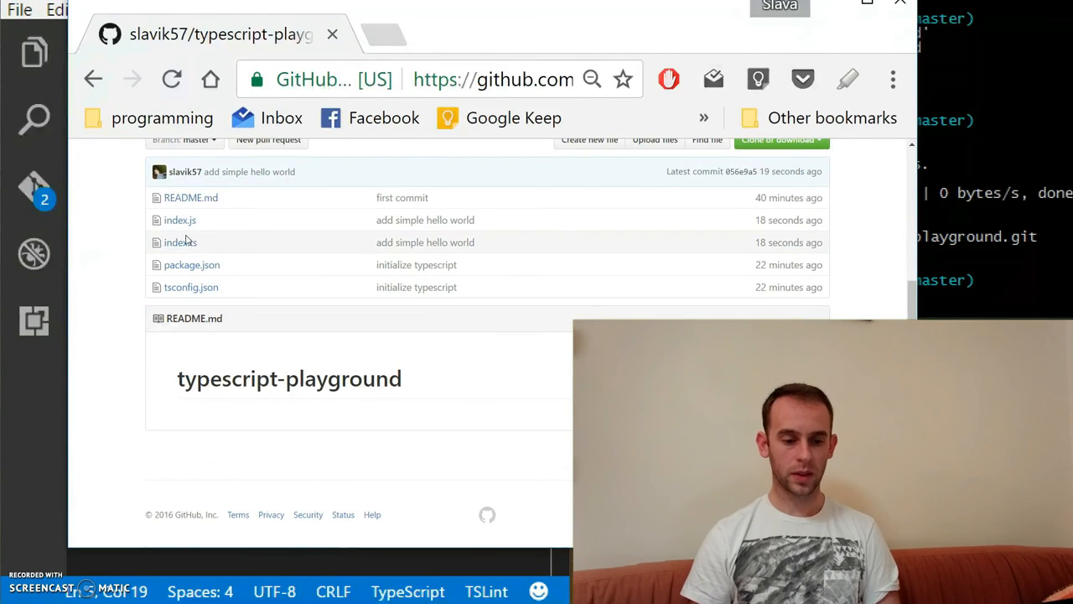
mouse_move(106, 230)
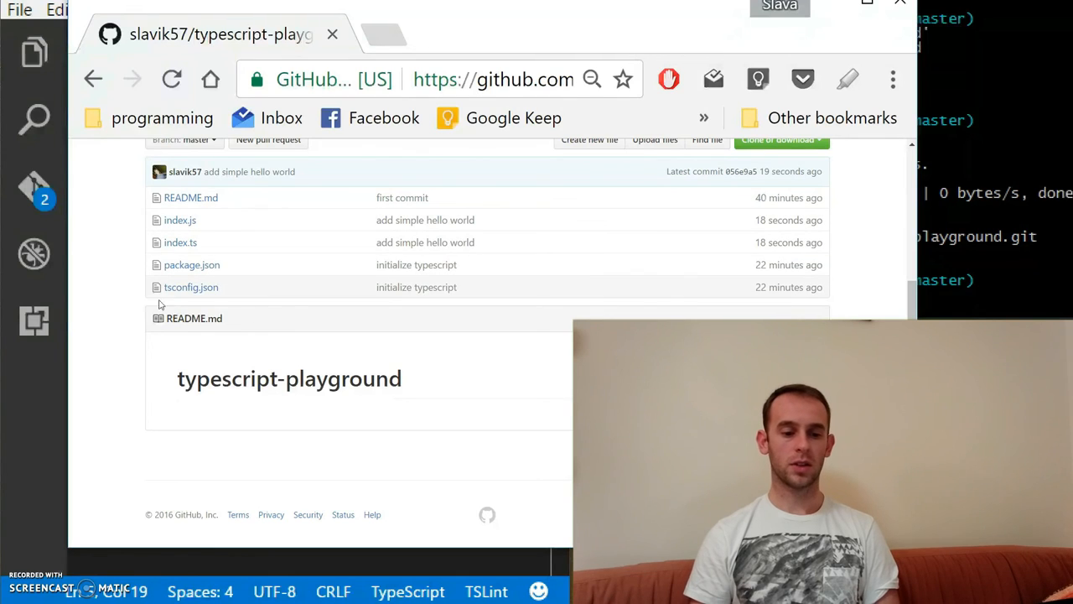
mouse_move(67, 254)
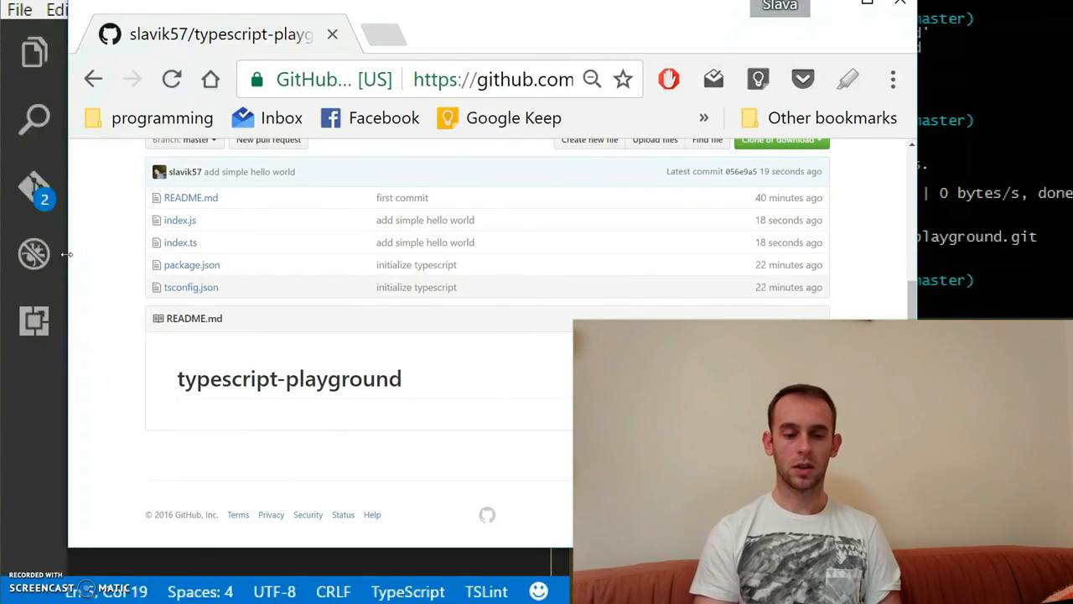
mouse_move(228, 282)
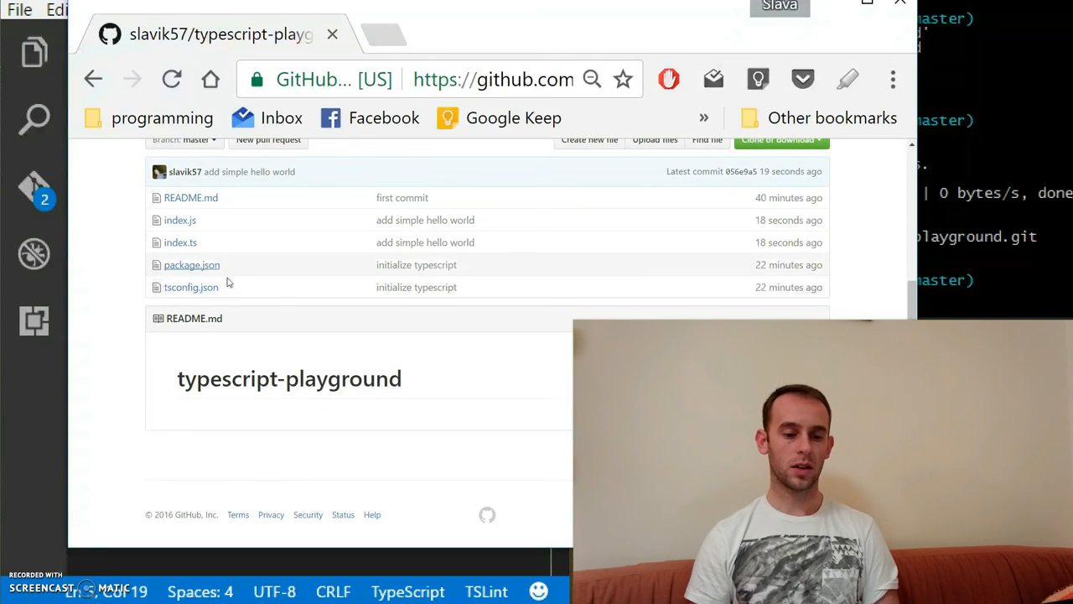
mouse_move(228, 283)
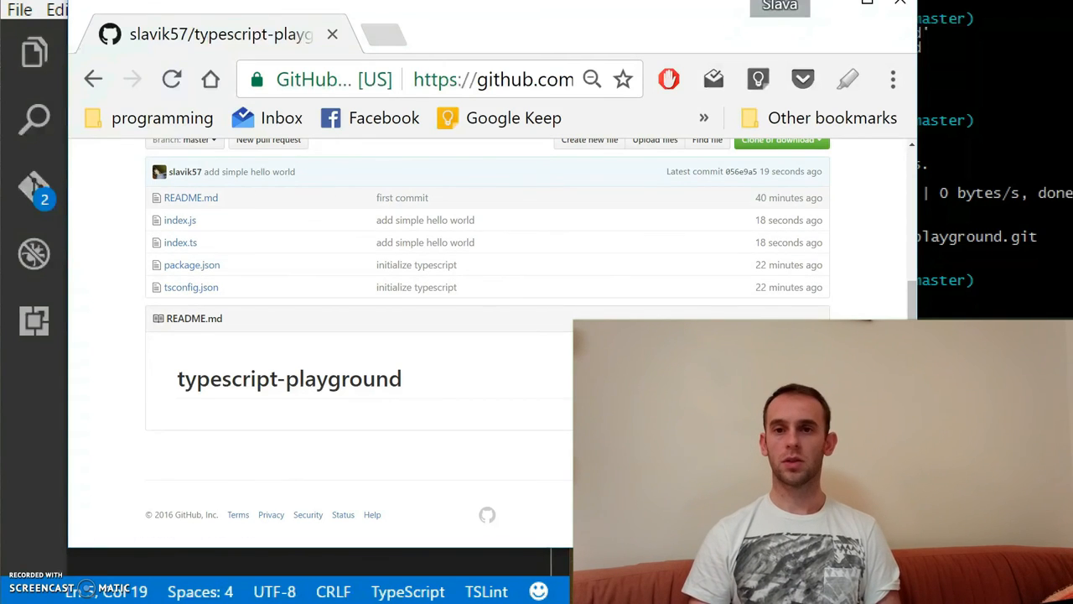